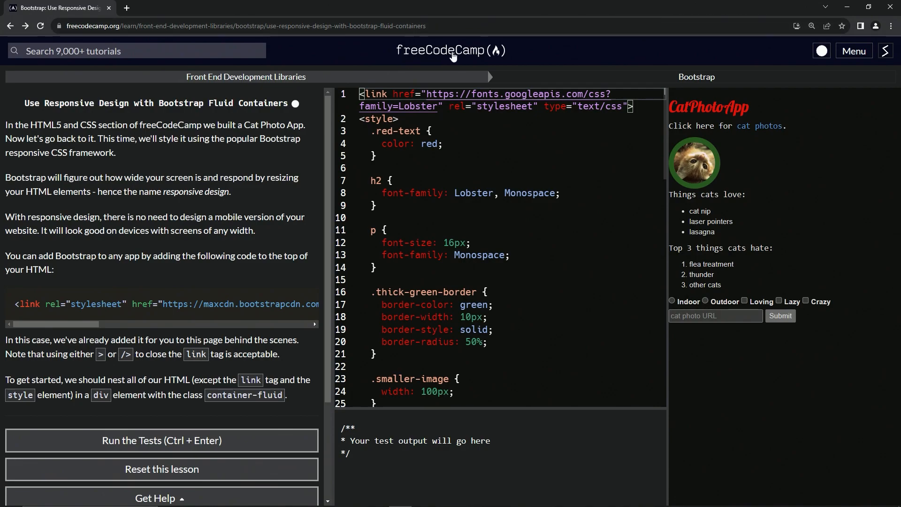
pyautogui.moveTo(234, 90)
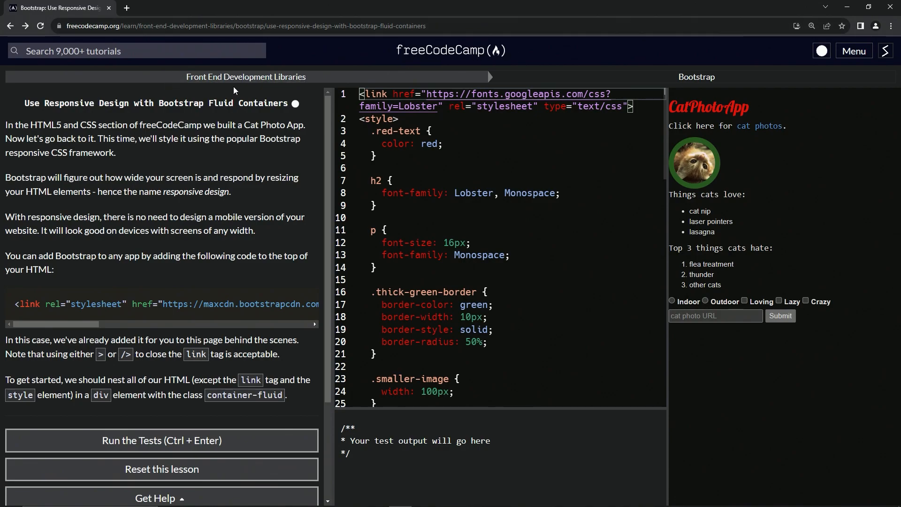
pyautogui.moveTo(696, 76)
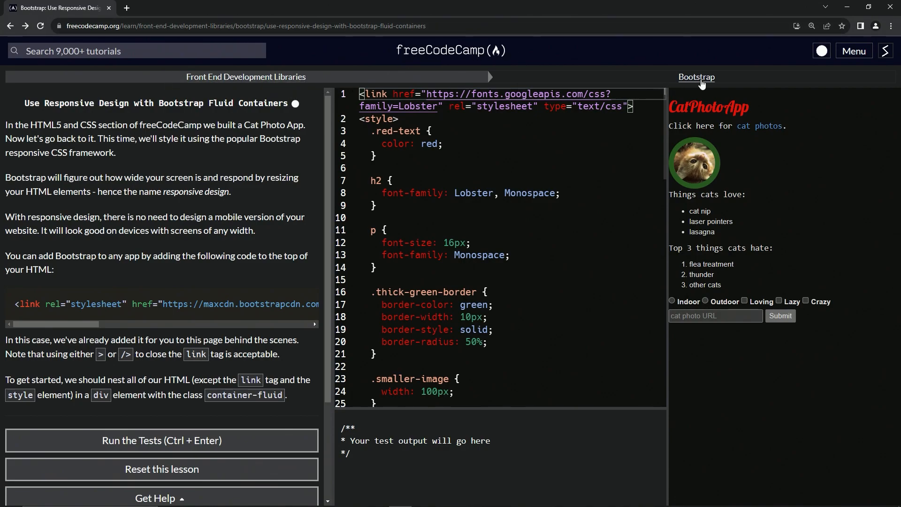
pyautogui.moveTo(100, 117)
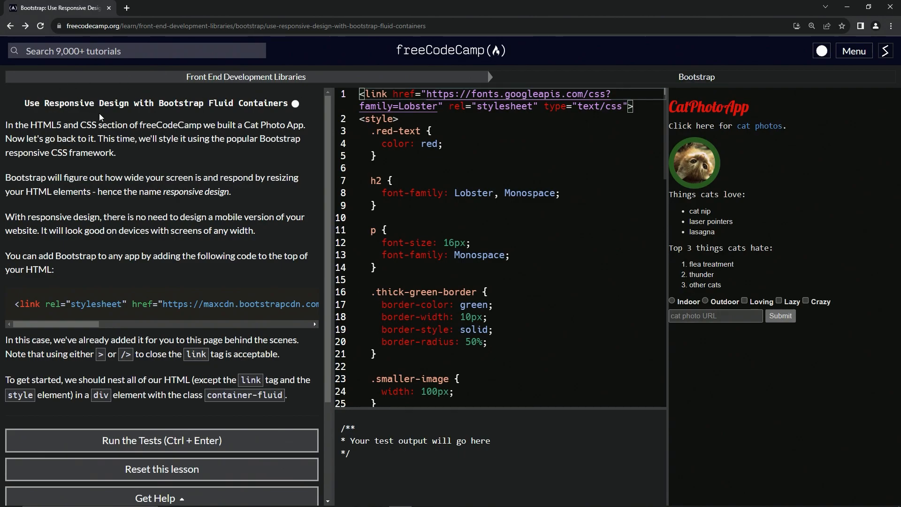
pyautogui.moveTo(262, 117)
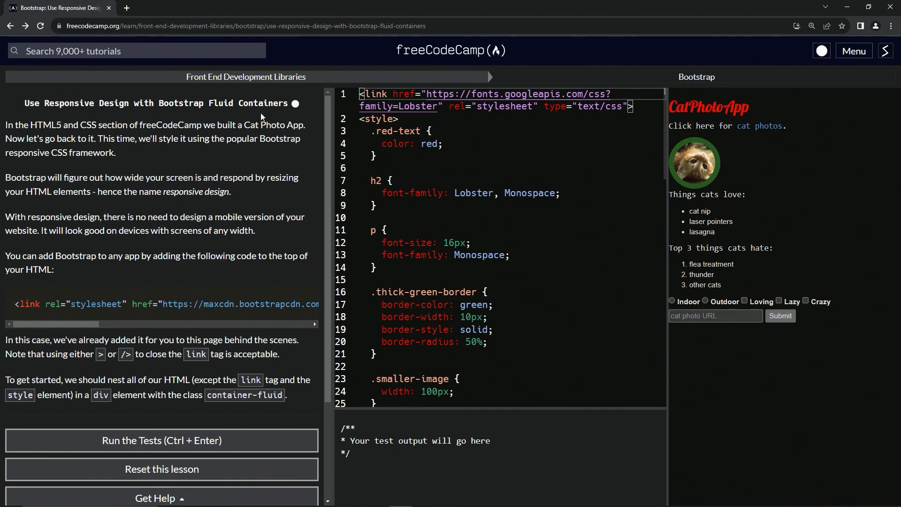
pyautogui.moveTo(90, 107)
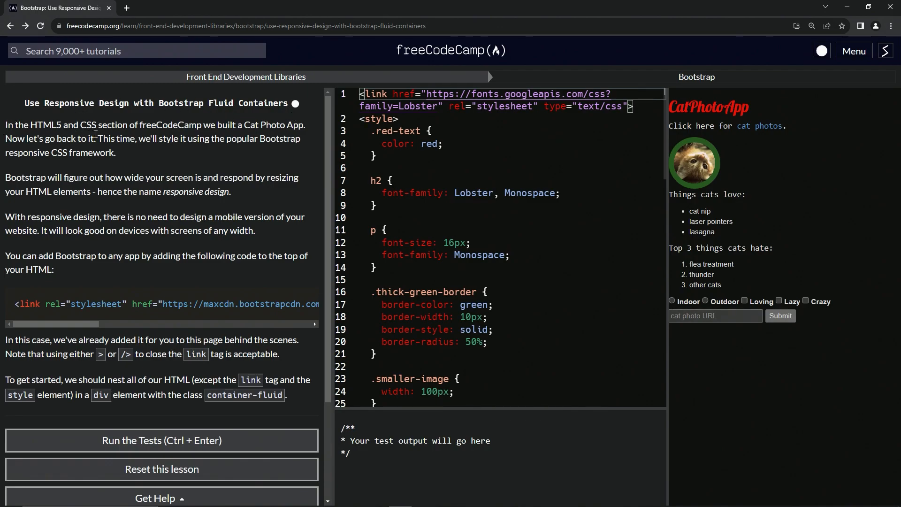
pyautogui.moveTo(183, 128)
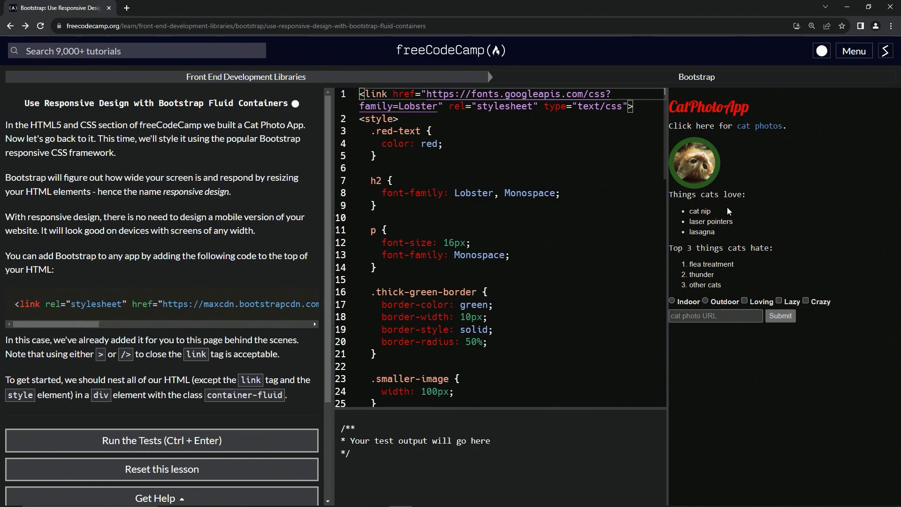
pyautogui.moveTo(732, 242)
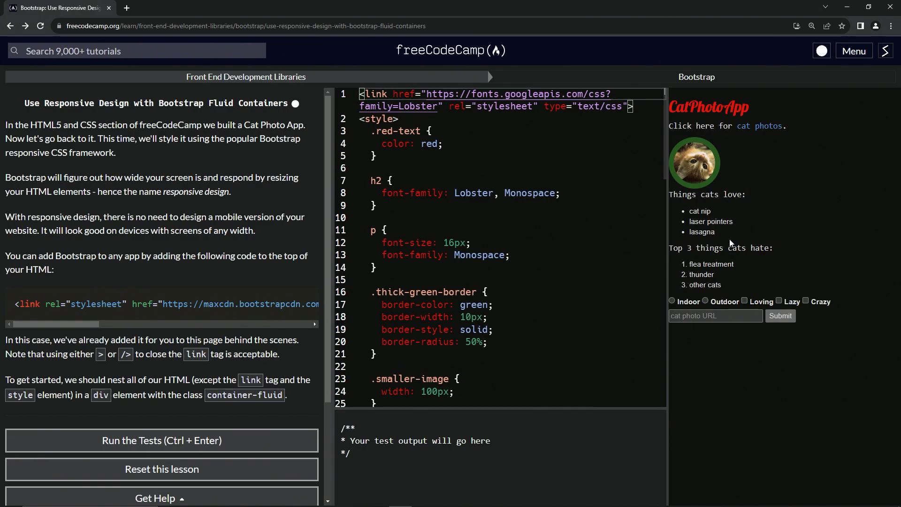
pyautogui.moveTo(773, 301)
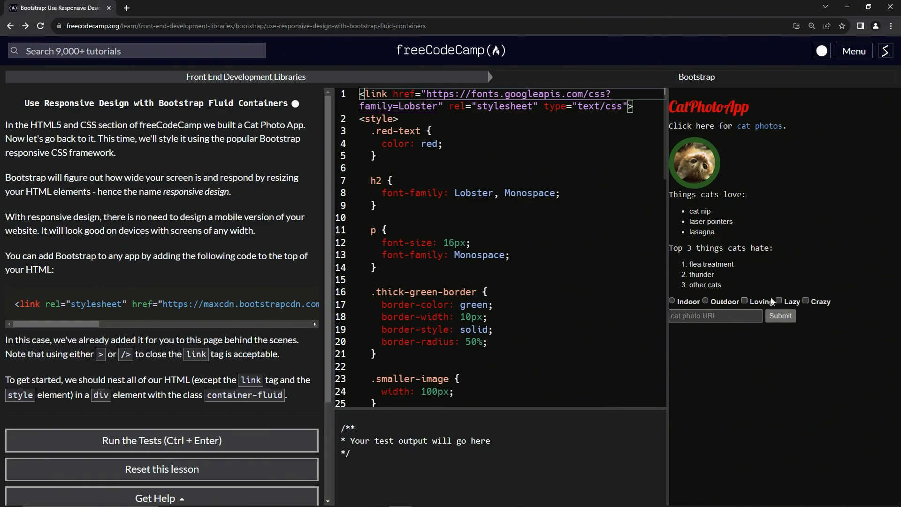
# - Toggle the Crazy option on and off in the lesson preview
pyautogui.click(806, 301)
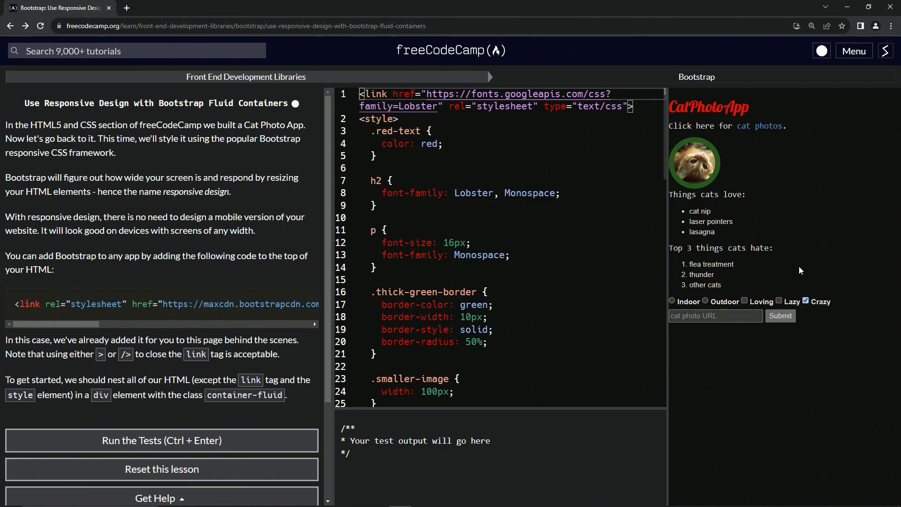
pyautogui.click(806, 300)
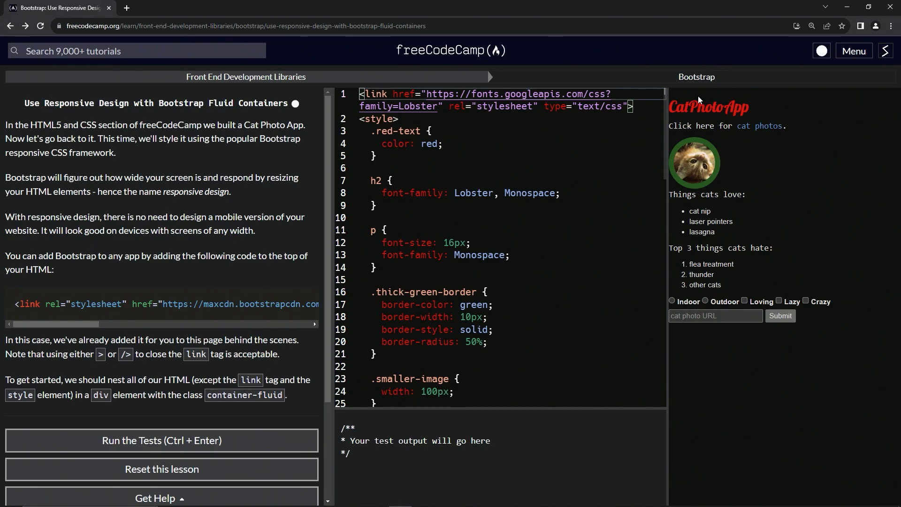
pyautogui.moveTo(738, 115)
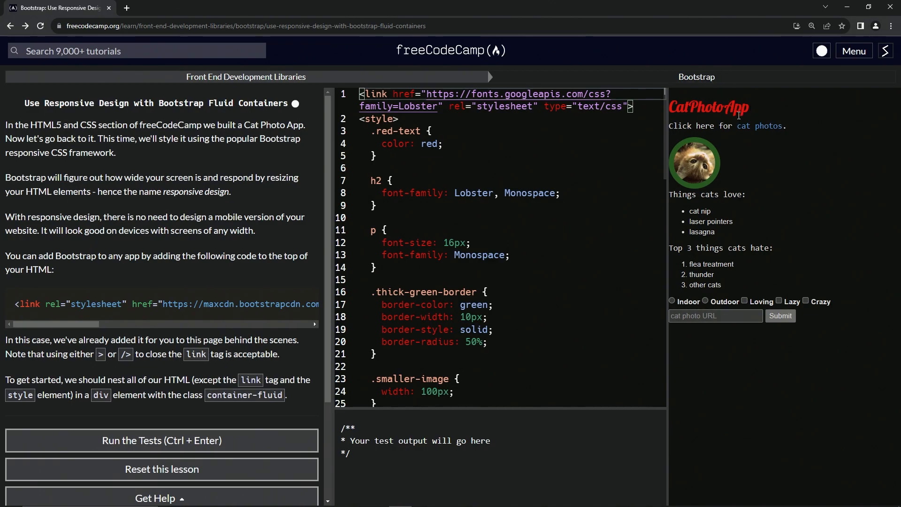
pyautogui.moveTo(159, 163)
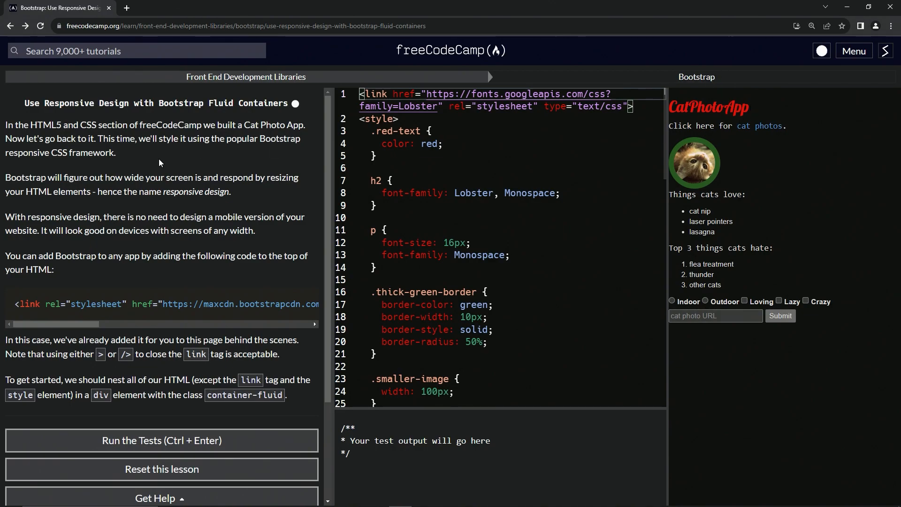
pyautogui.moveTo(12, 179)
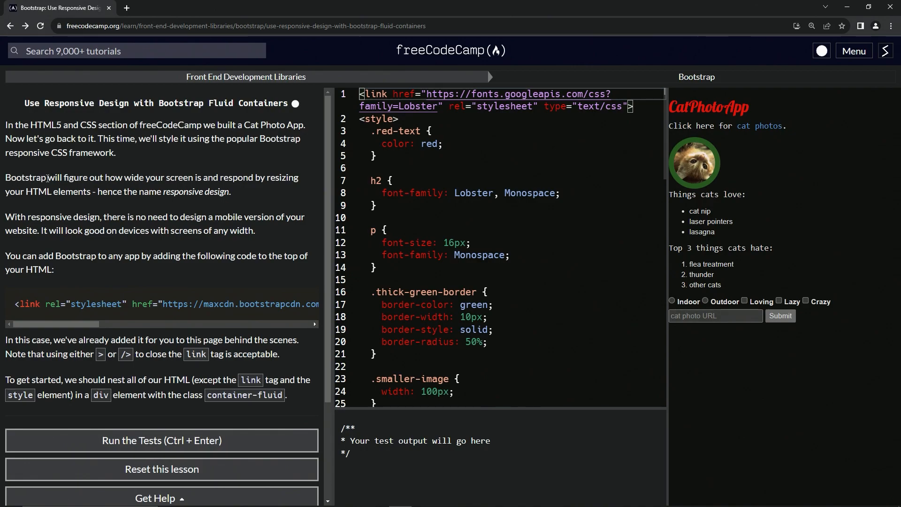
pyautogui.moveTo(160, 188)
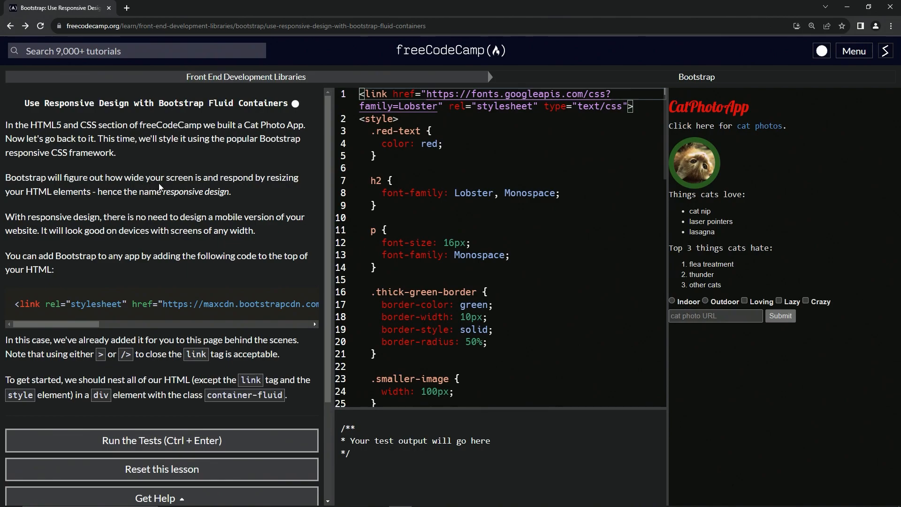
pyautogui.moveTo(270, 189)
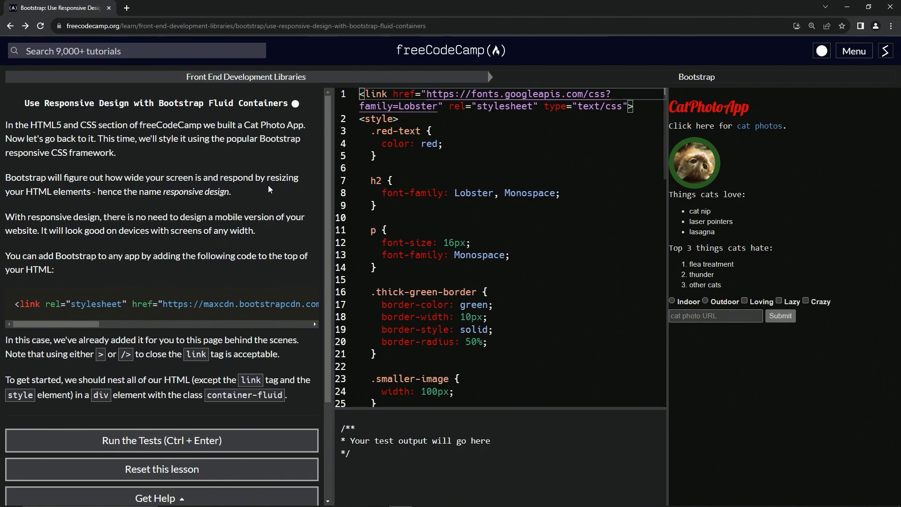
pyautogui.moveTo(101, 202)
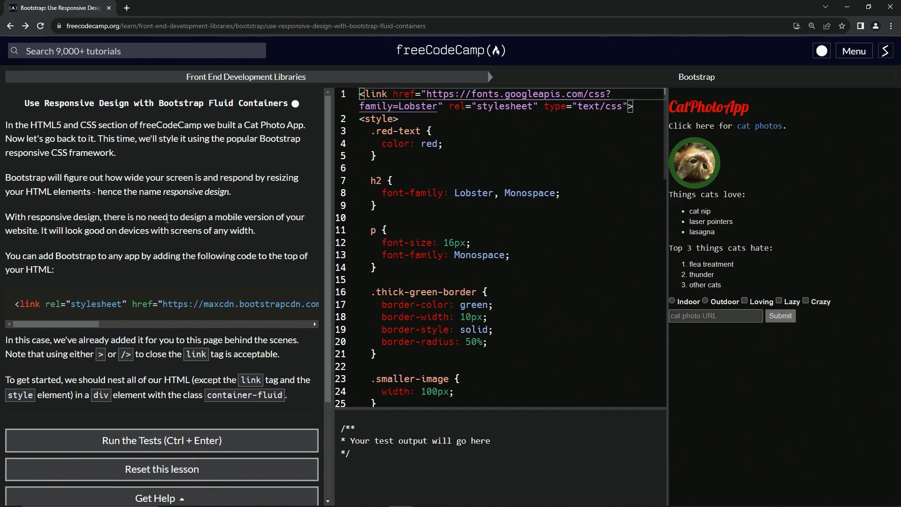
pyautogui.moveTo(179, 226)
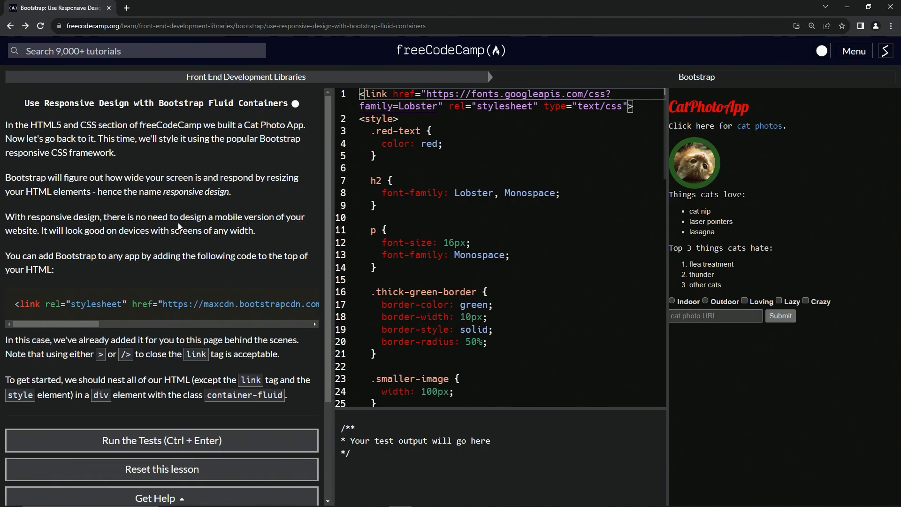
pyautogui.moveTo(141, 236)
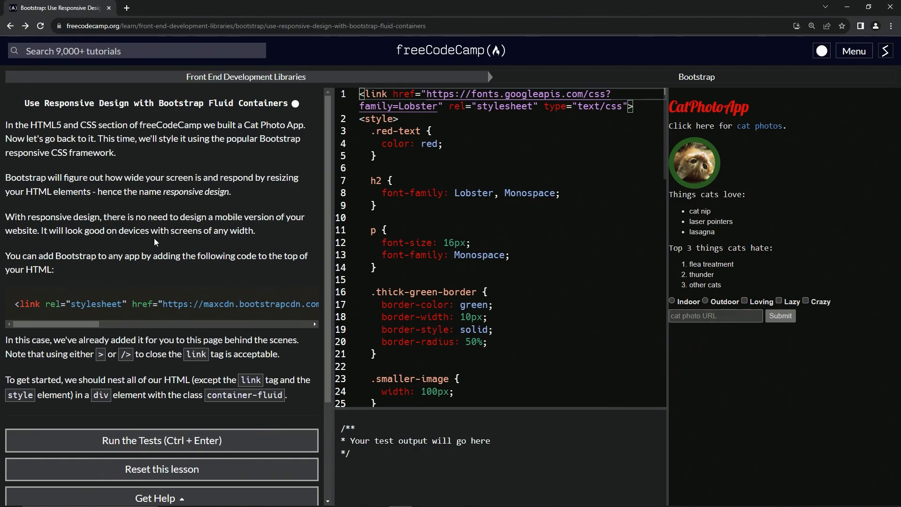
pyautogui.moveTo(145, 268)
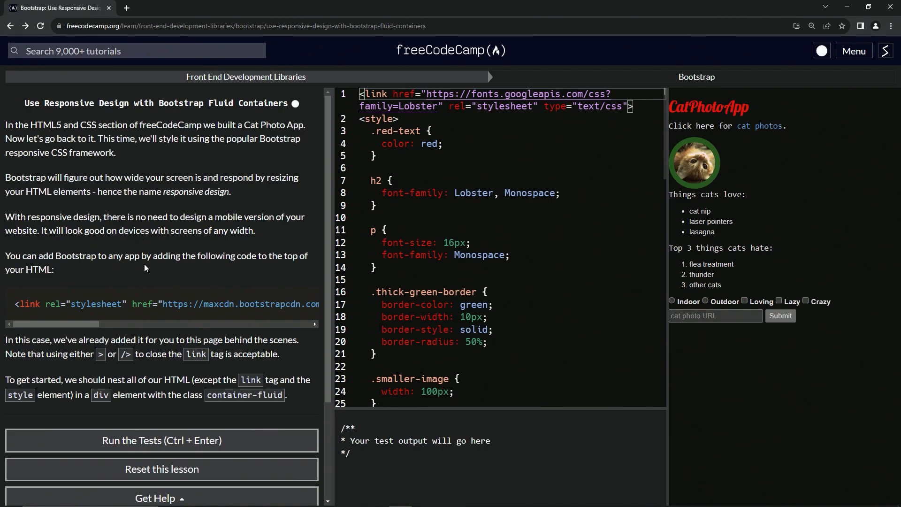
pyautogui.moveTo(305, 269)
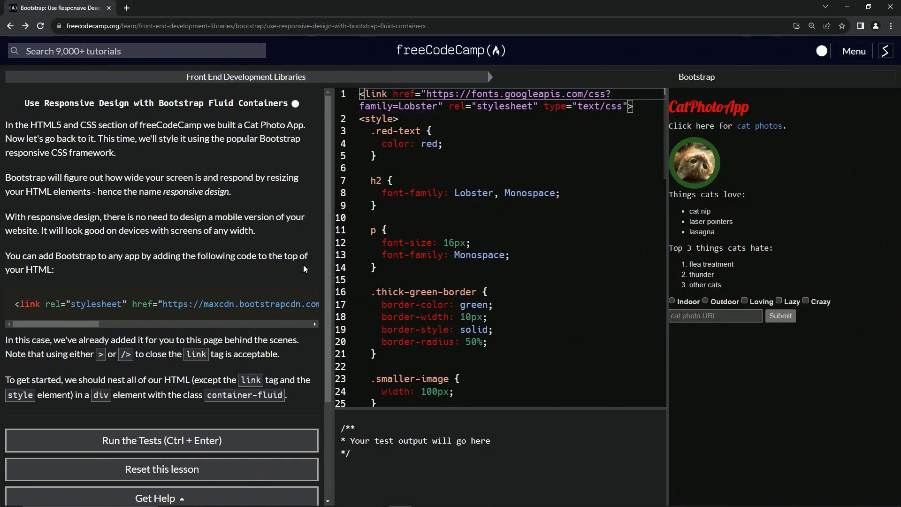
pyautogui.moveTo(36, 304)
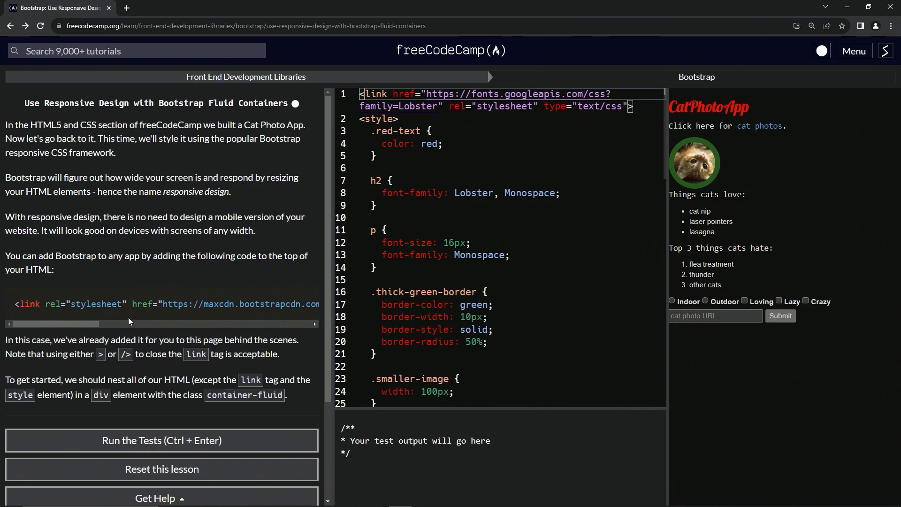
pyautogui.hscroll(3)
pyautogui.write('inte')
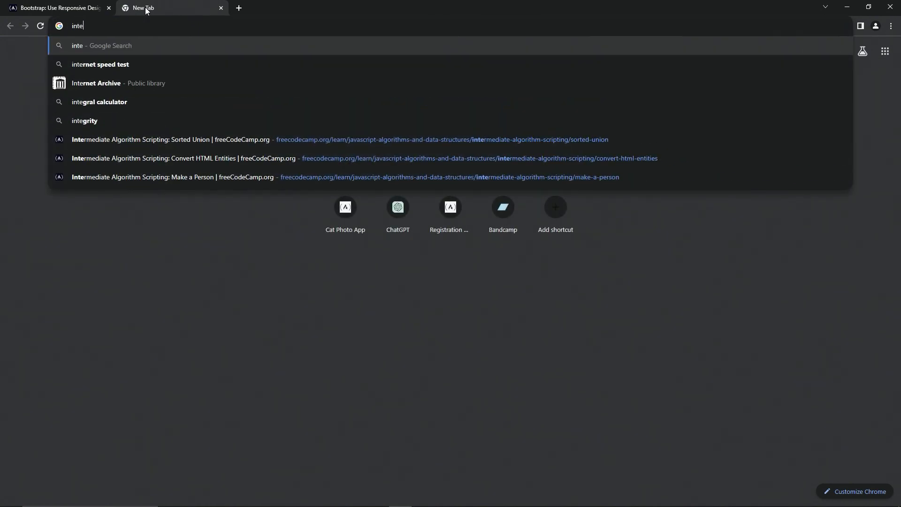
# - Search Google for 'integrity html' in a new tab
pyautogui.write('grity')
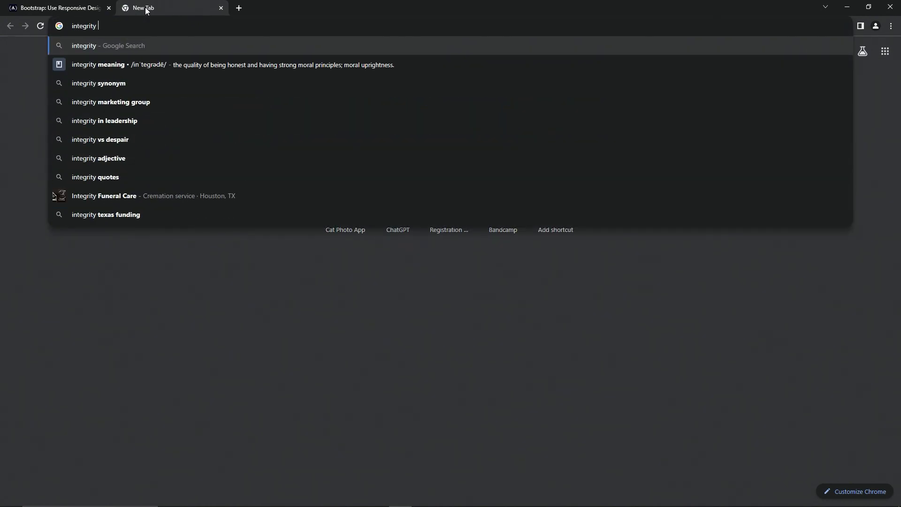
pyautogui.write('html')
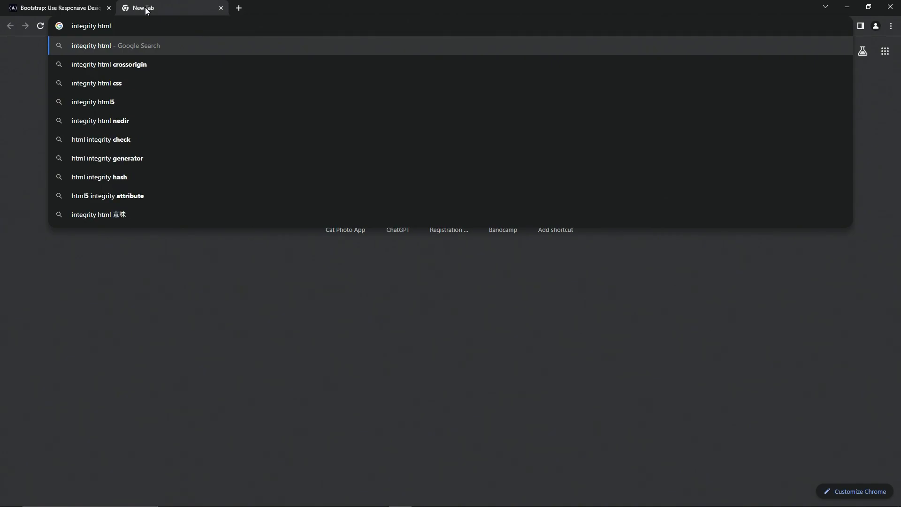
pyautogui.press('Return')
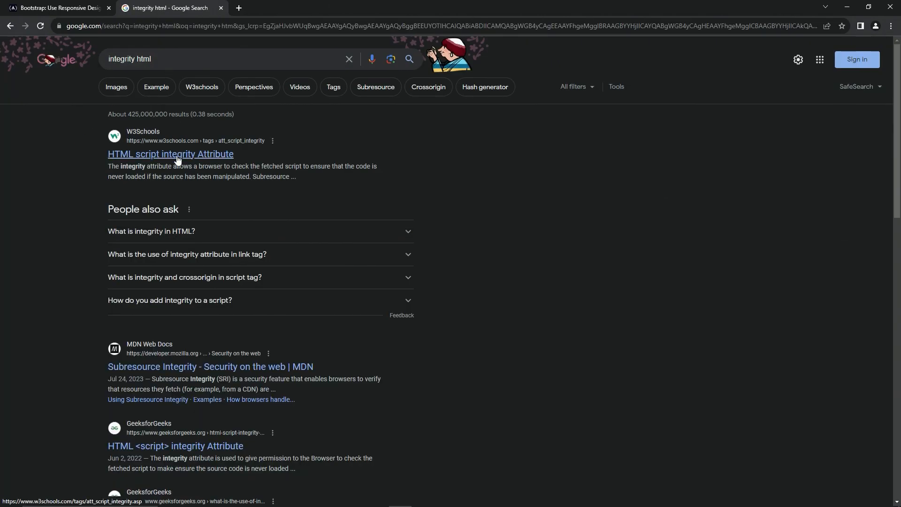
pyautogui.click(171, 153)
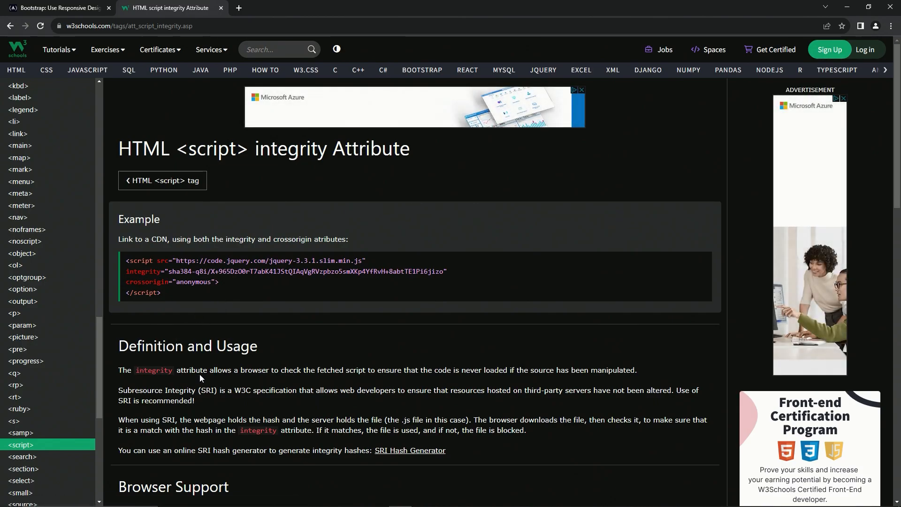
pyautogui.moveTo(306, 380)
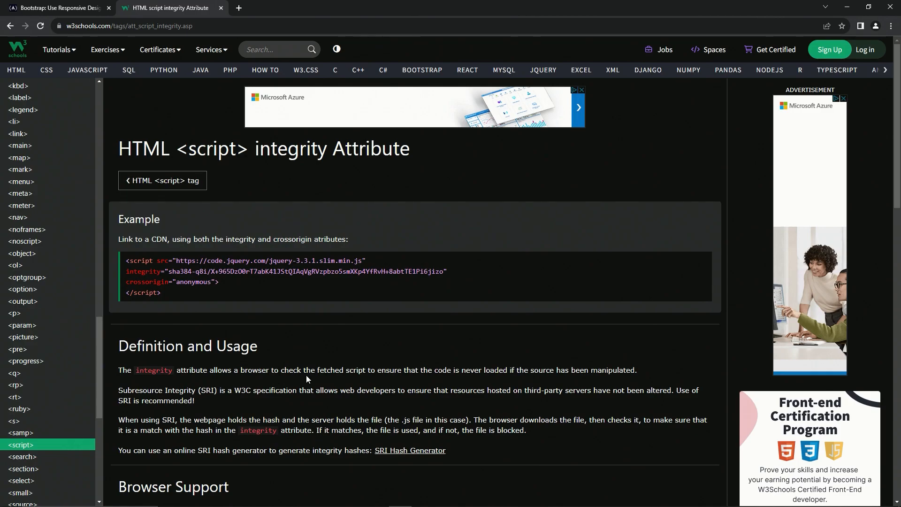
pyautogui.moveTo(360, 381)
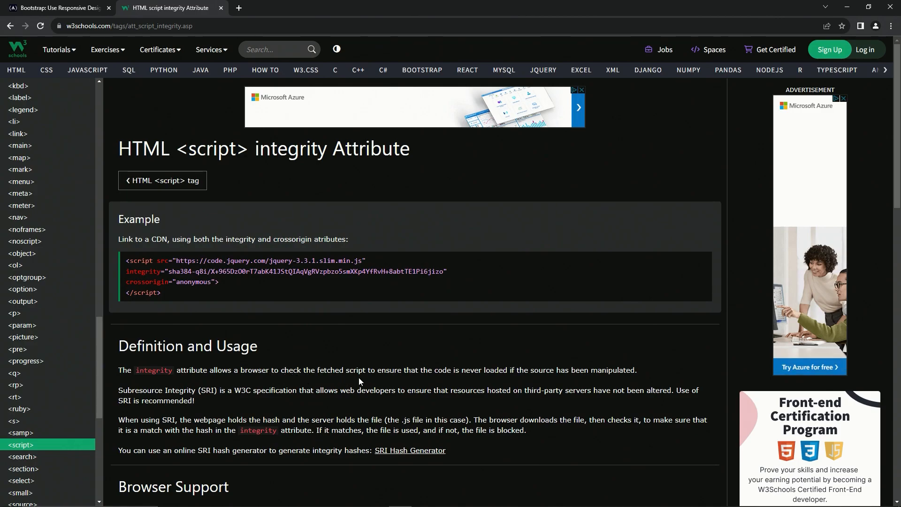
pyautogui.moveTo(459, 381)
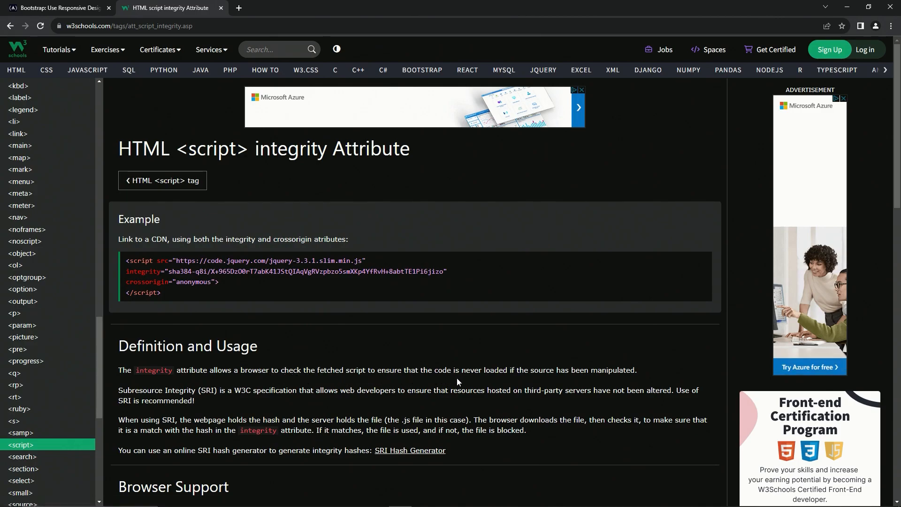
pyautogui.moveTo(547, 382)
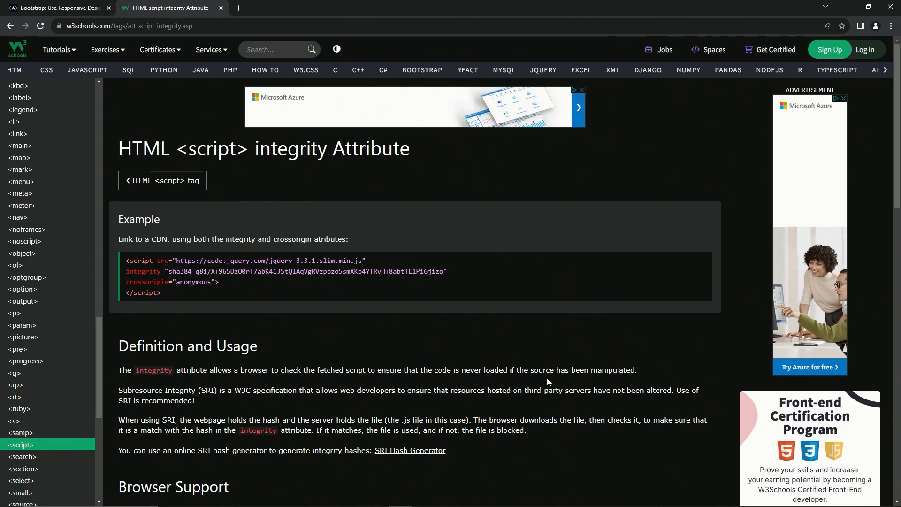
pyautogui.moveTo(620, 373)
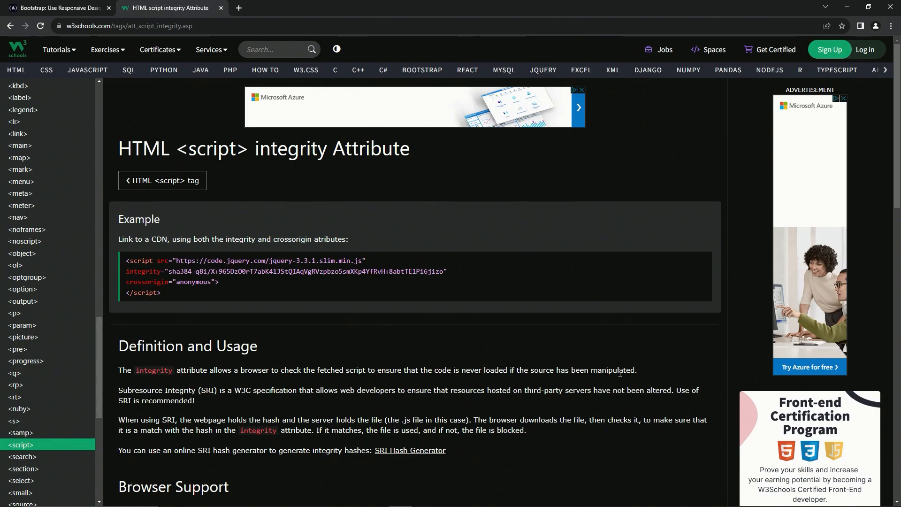
pyautogui.moveTo(454, 369)
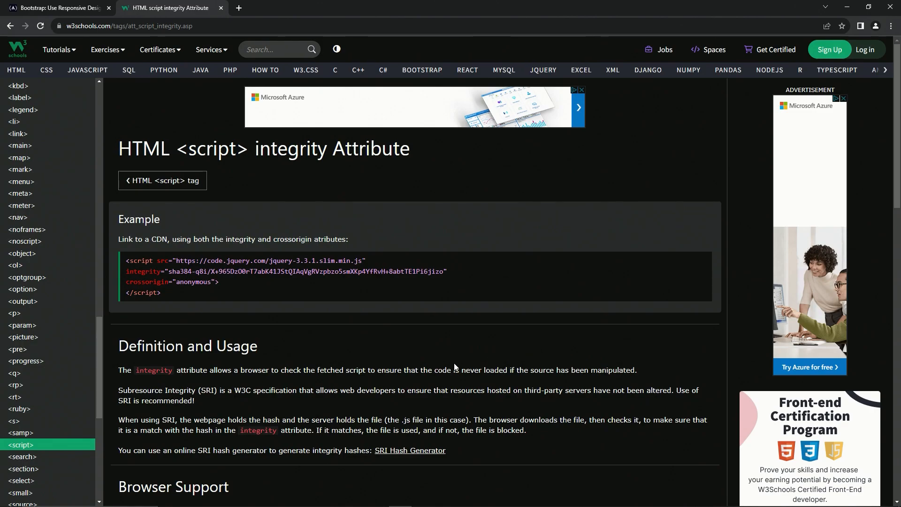
pyautogui.moveTo(205, 405)
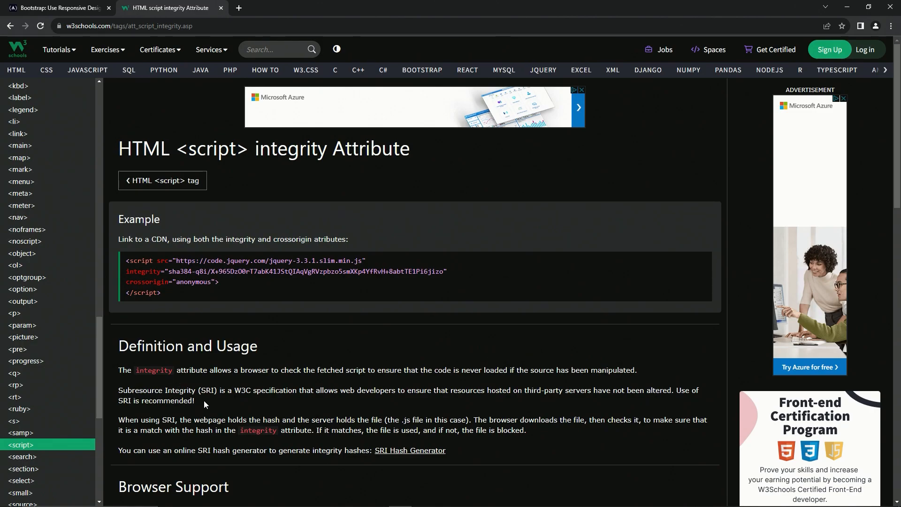
pyautogui.moveTo(244, 400)
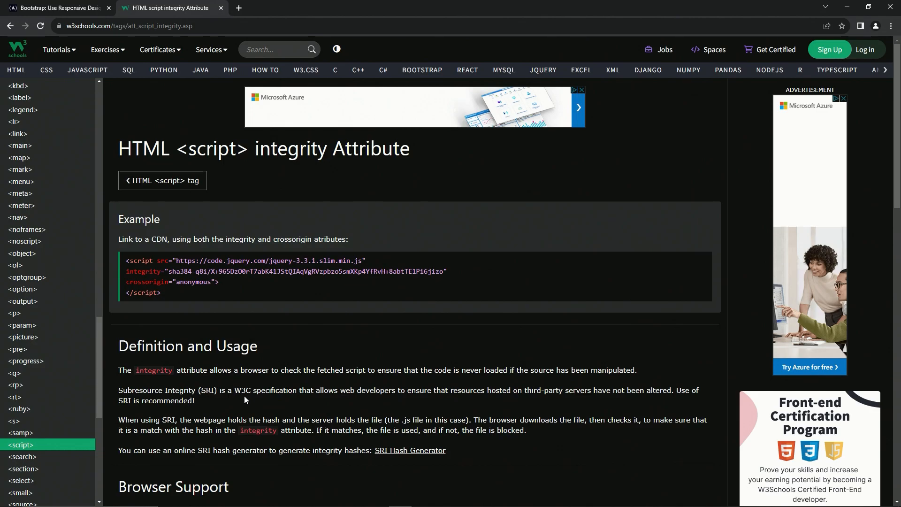
pyautogui.moveTo(361, 413)
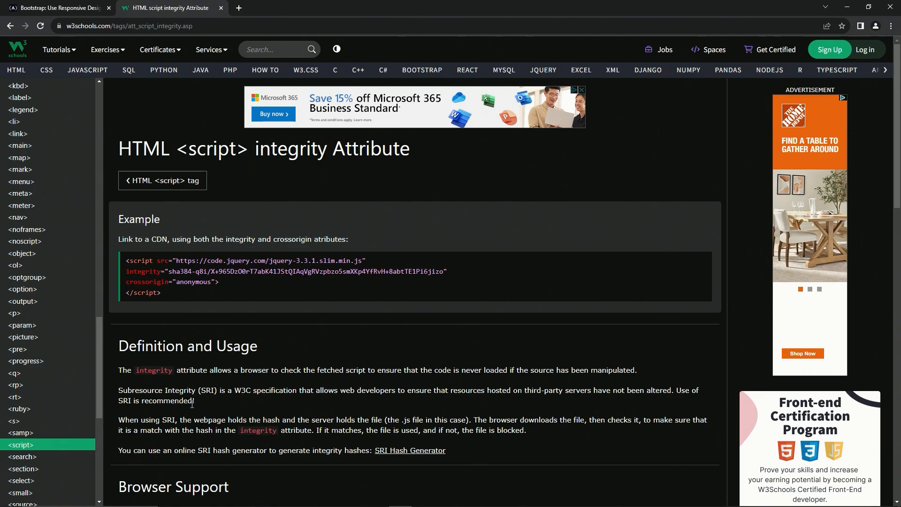
# - Glance back at the fluid containers lesson, then return to the W3Schools integrity page
pyautogui.click(57, 8)
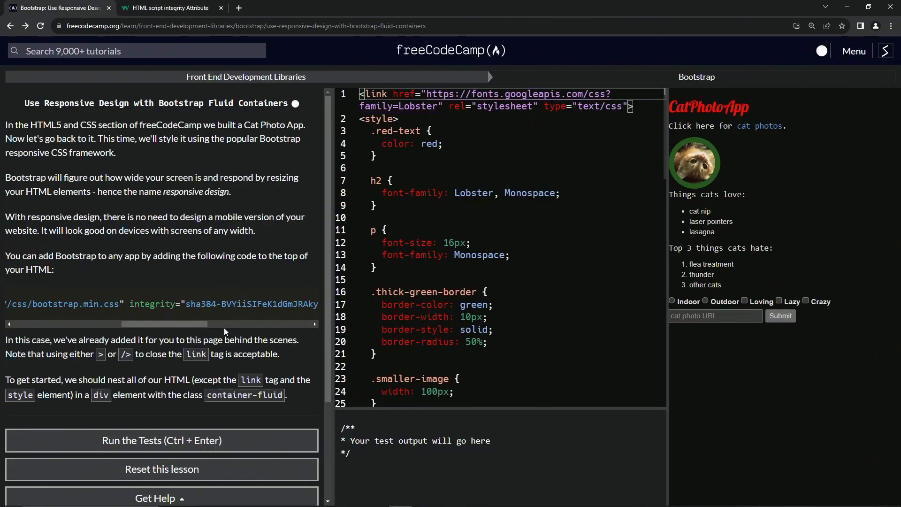
pyautogui.moveTo(203, 319)
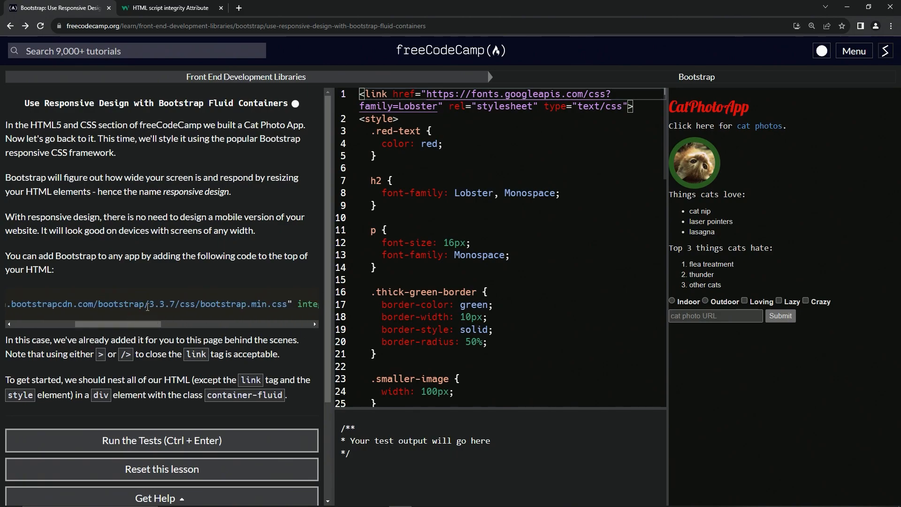
pyautogui.click(166, 7)
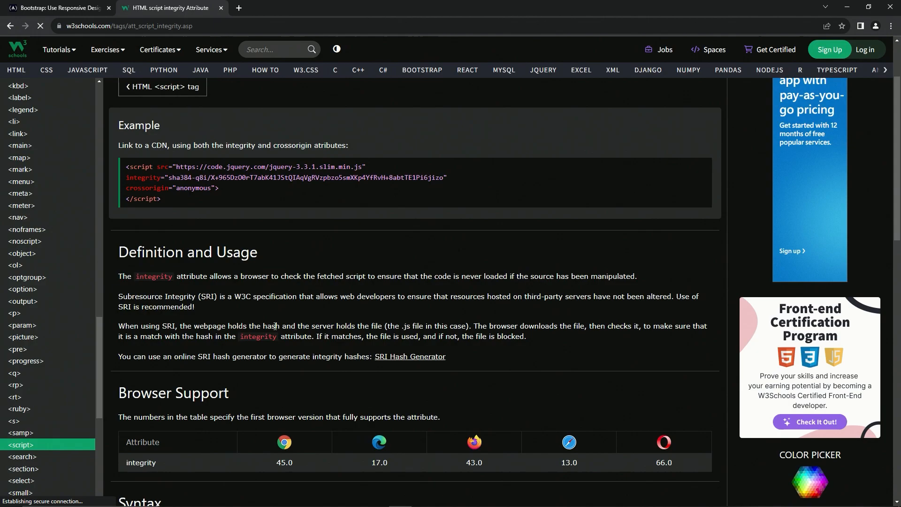
# - Inspect the SRI Hash Generator link's options, then return to the freeCodeCamp lesson
pyautogui.doubleClick(271, 326)
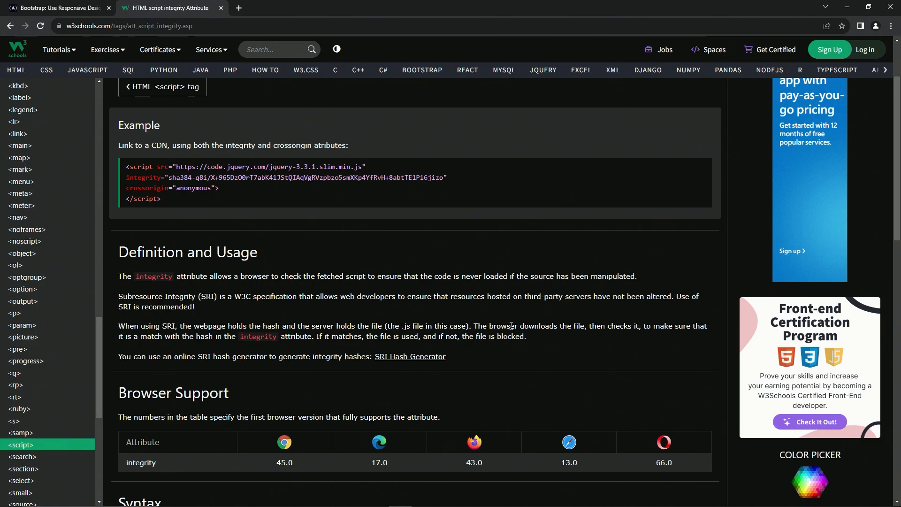
pyautogui.moveTo(699, 336)
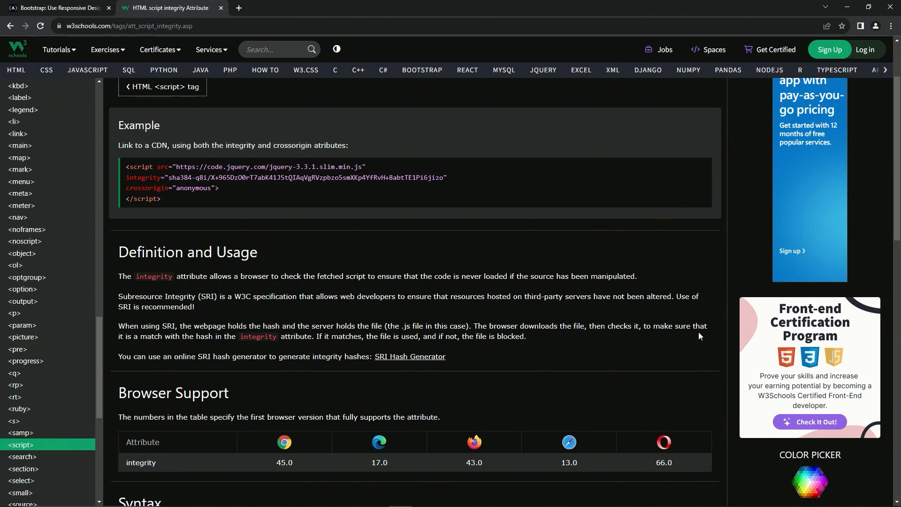
pyautogui.moveTo(218, 338)
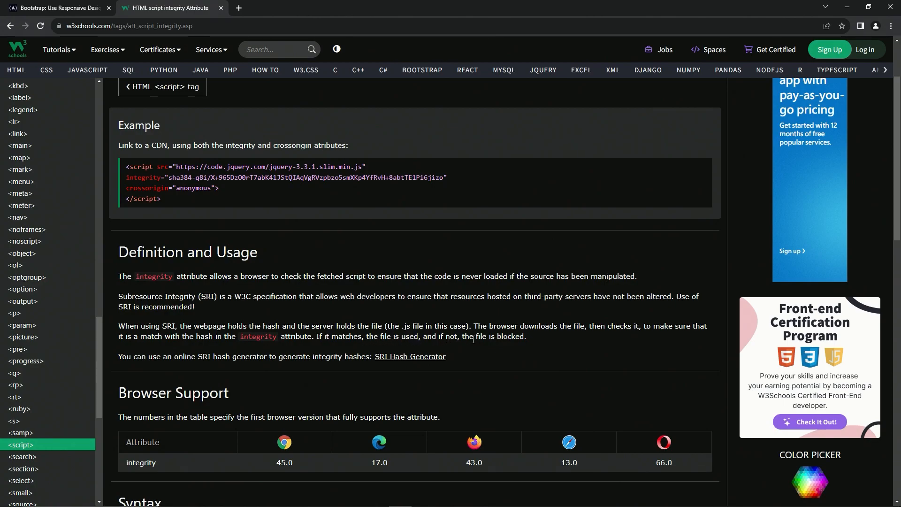
pyautogui.moveTo(154, 360)
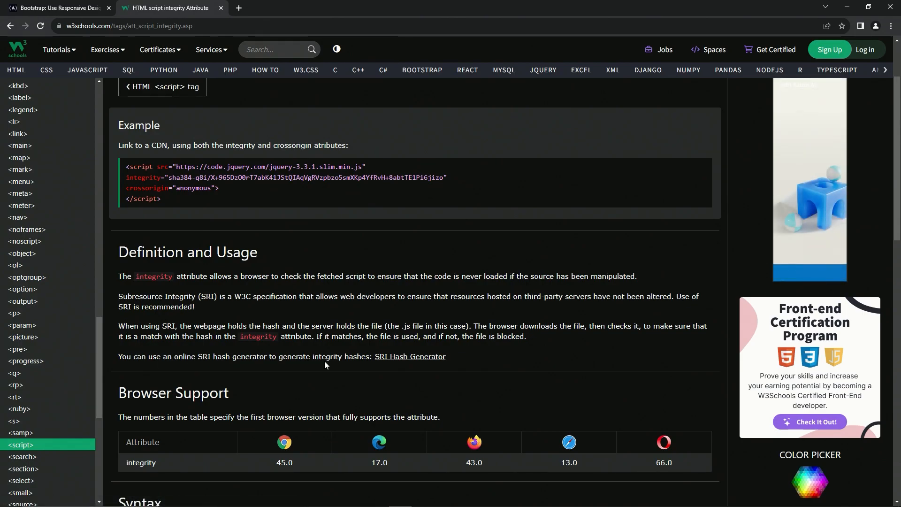
pyautogui.rightClick(409, 356)
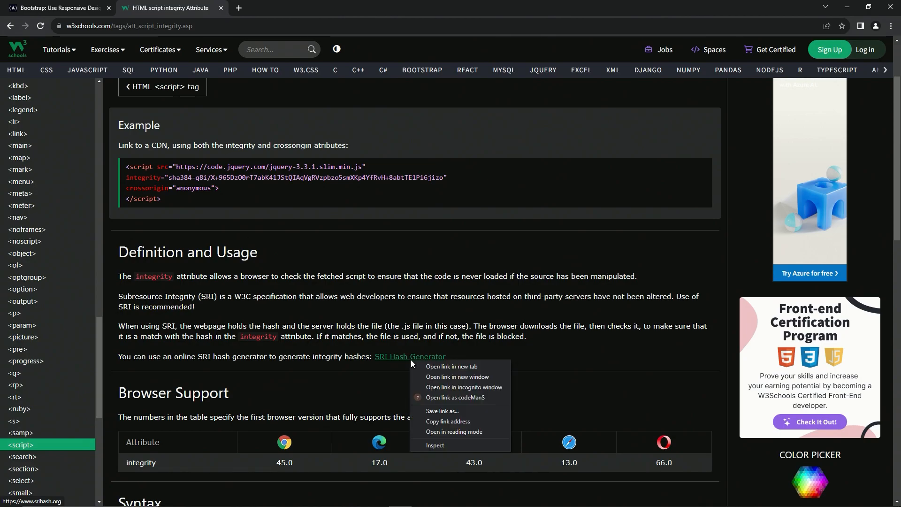
pyautogui.click(452, 367)
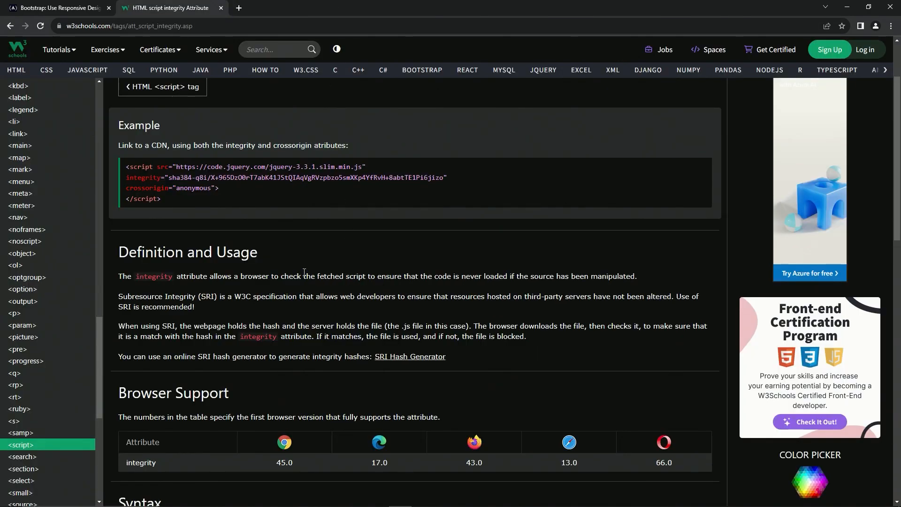
pyautogui.click(57, 7)
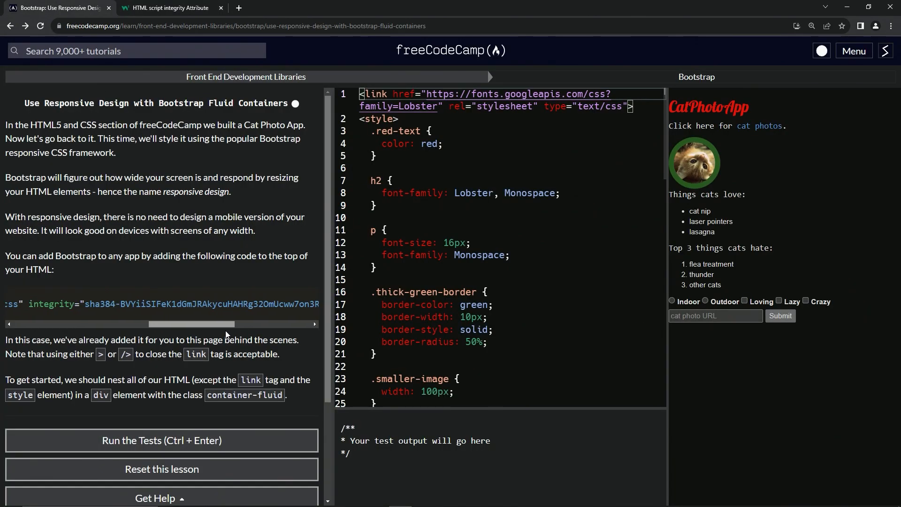
# - Open the maxcdn Bootstrap 3.3.7 bootstrap.min.css URL from the snippet in the other tab
pyautogui.hscroll(-3)
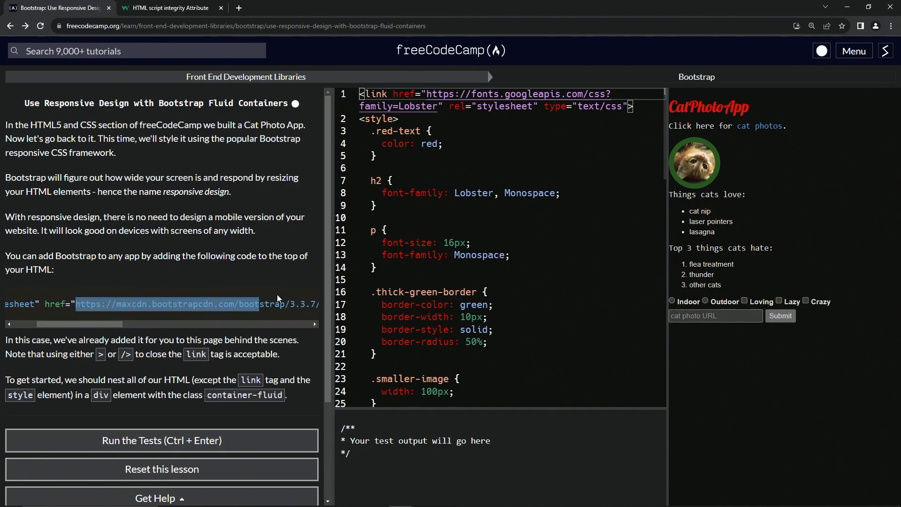
pyautogui.hscroll(3)
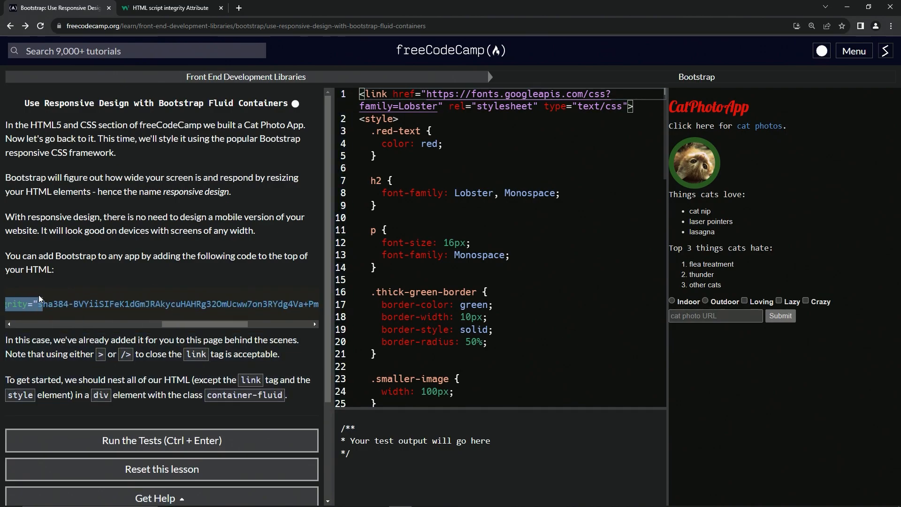
pyautogui.hscroll(-3)
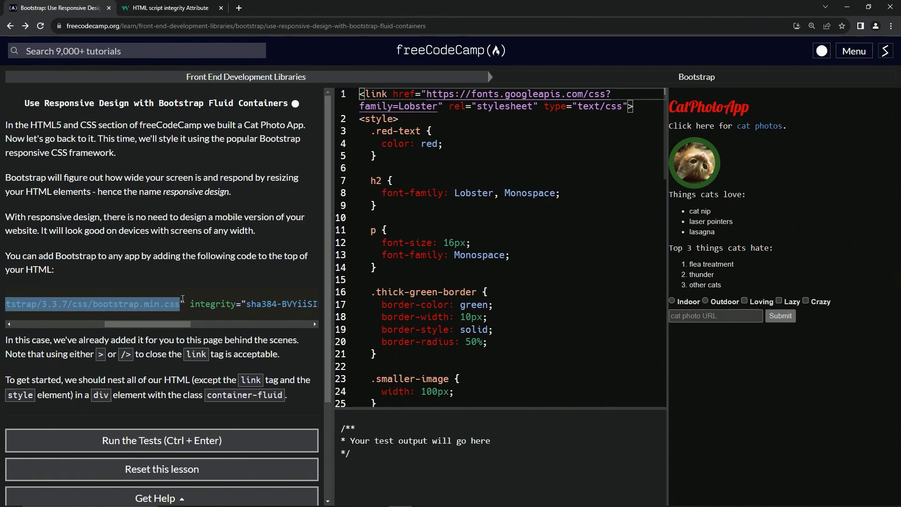
pyautogui.click(167, 7)
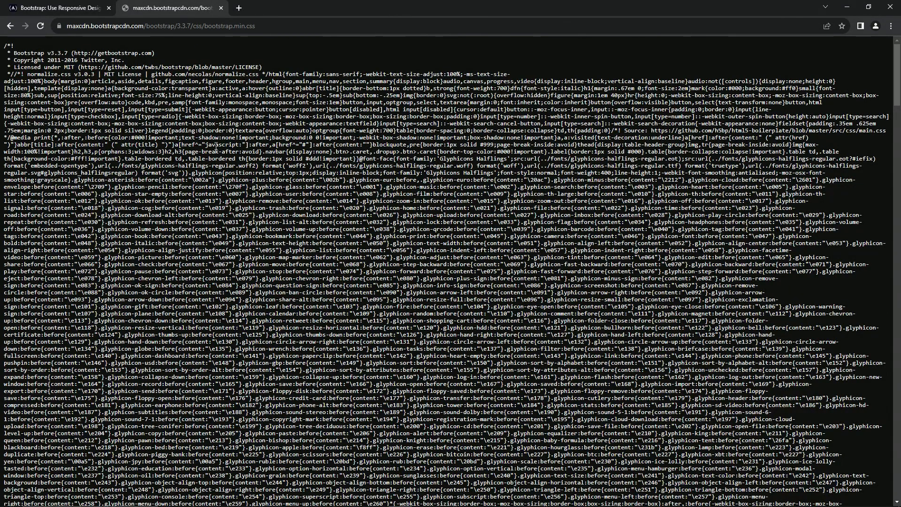
# - Scroll through the Bootstrap minified CSS file
pyautogui.scroll(-3)
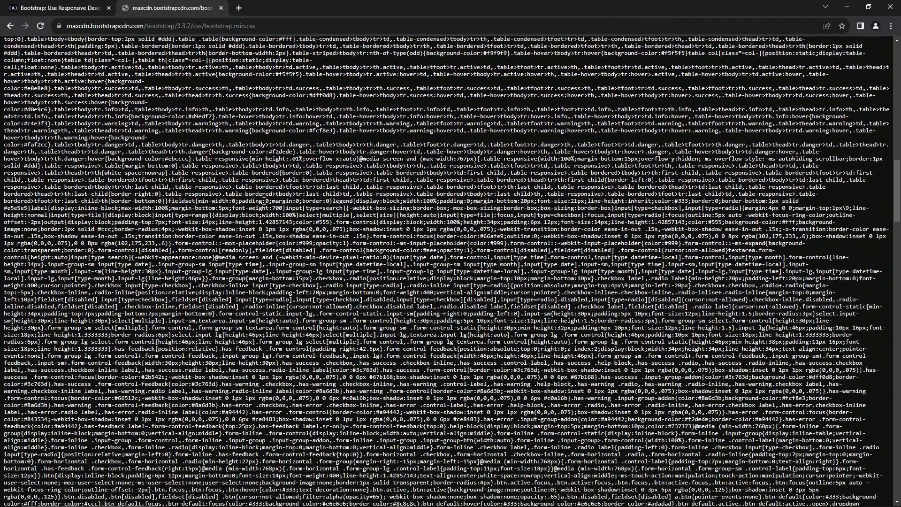
pyautogui.scroll(-3)
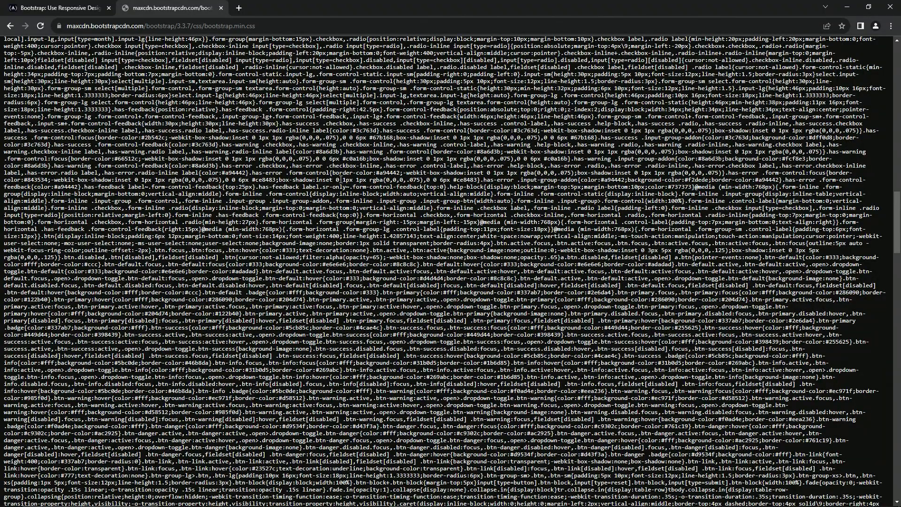
pyautogui.scroll(-3)
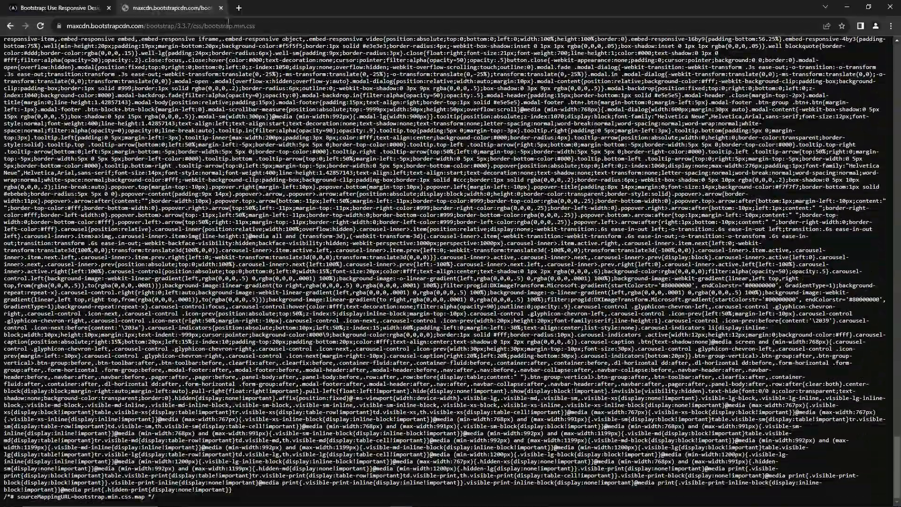
pyautogui.scroll(3)
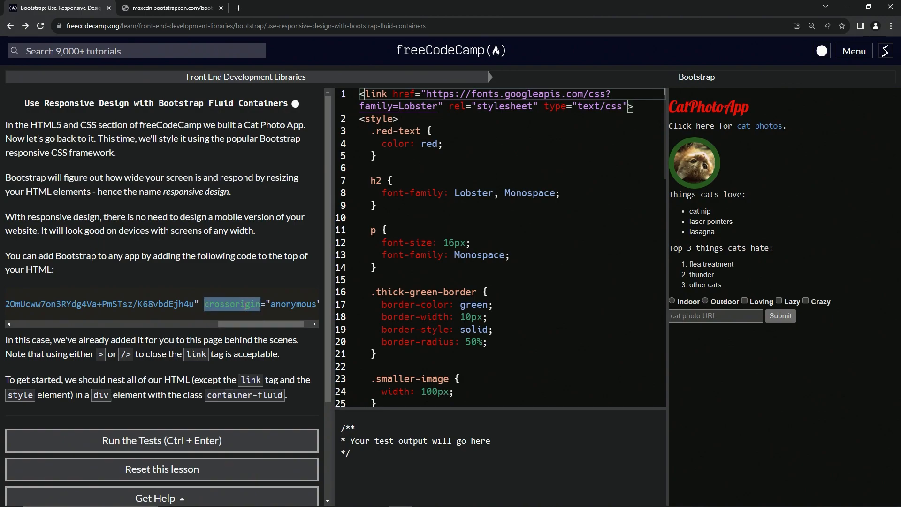
# - Search 'crossorigin html attribute' and open the W3Schools crossorigin page
pyautogui.click(170, 8)
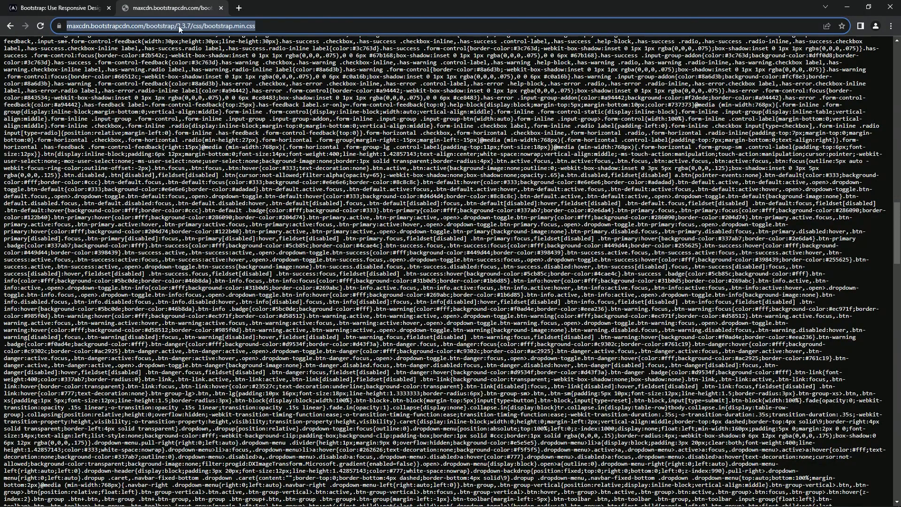
pyautogui.write('crossorigin h')
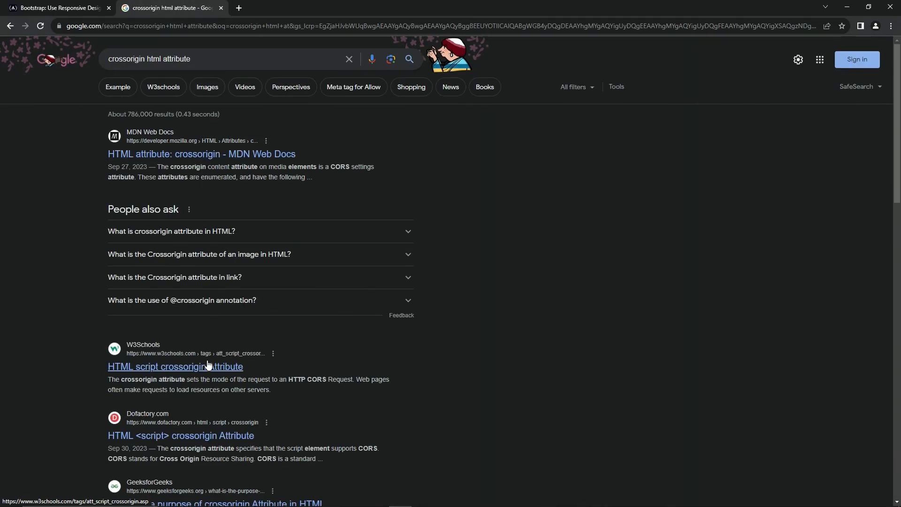
pyautogui.click(175, 367)
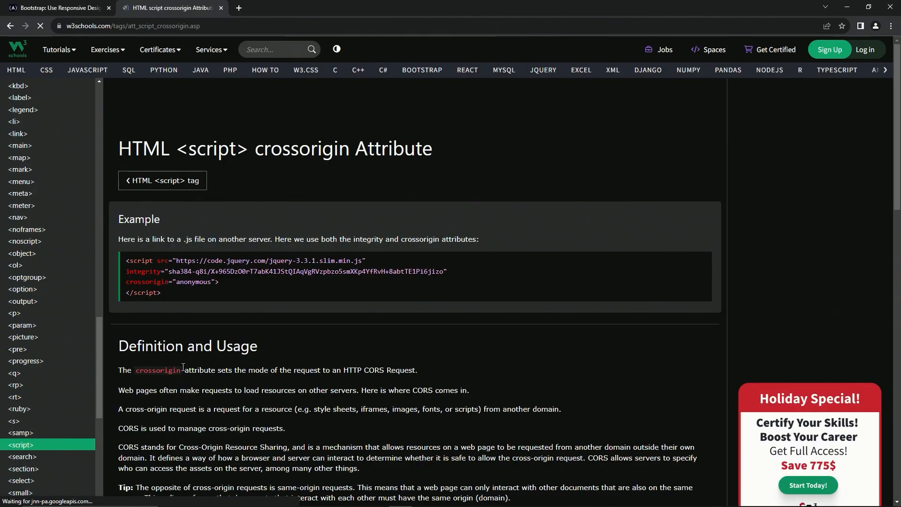
pyautogui.scroll(-3)
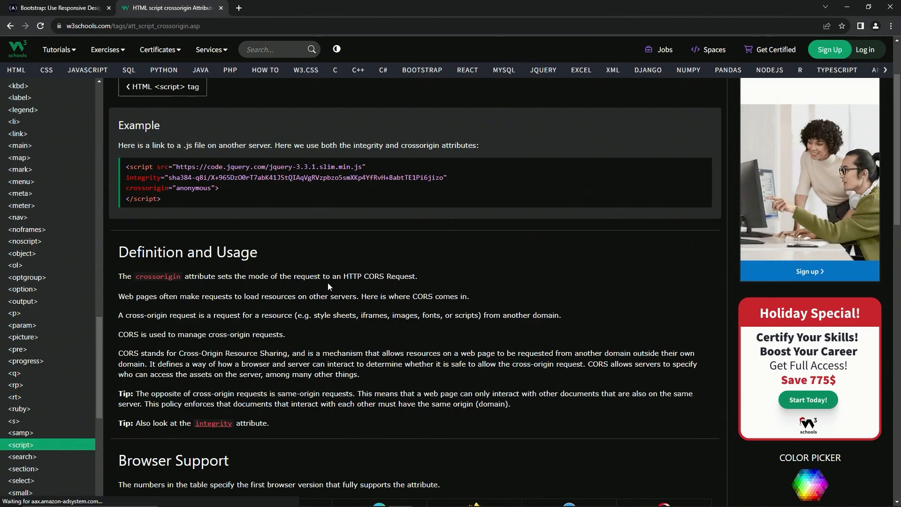
pyautogui.moveTo(373, 285)
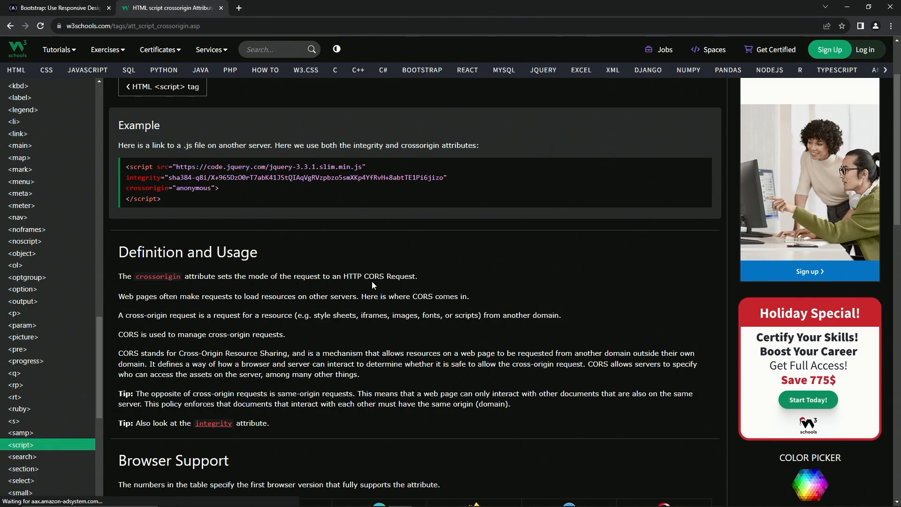
pyautogui.moveTo(228, 272)
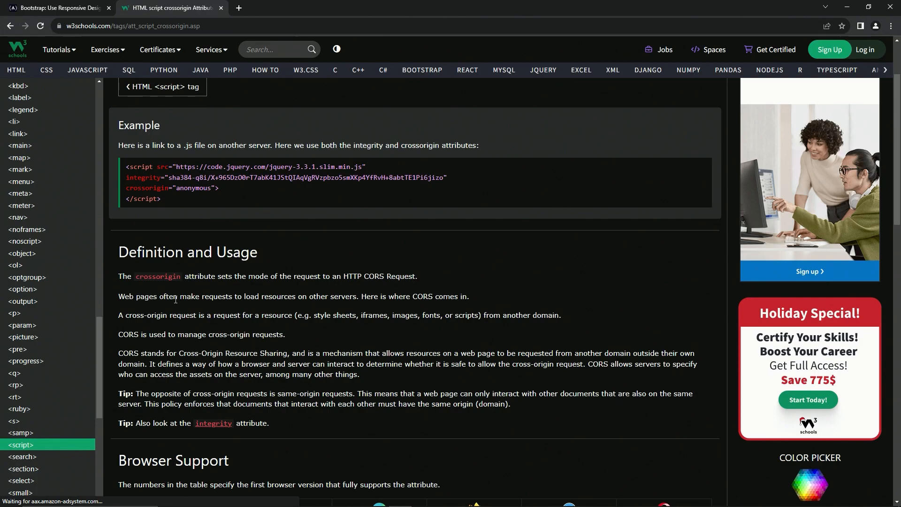
pyautogui.moveTo(308, 278)
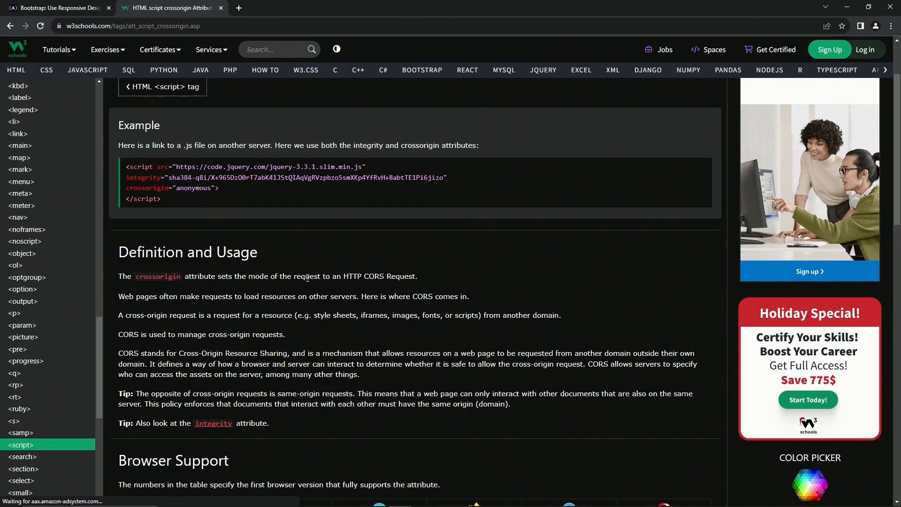
pyautogui.moveTo(373, 299)
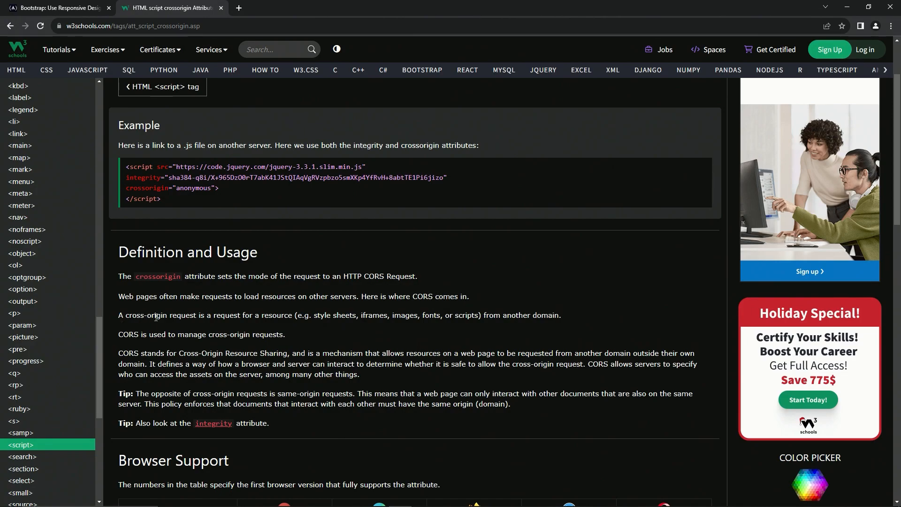
pyautogui.moveTo(425, 295)
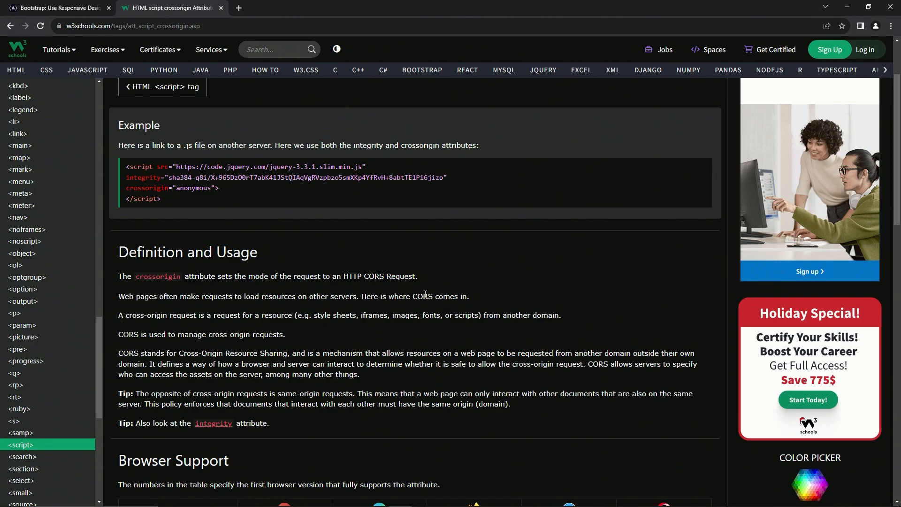
pyautogui.moveTo(177, 312)
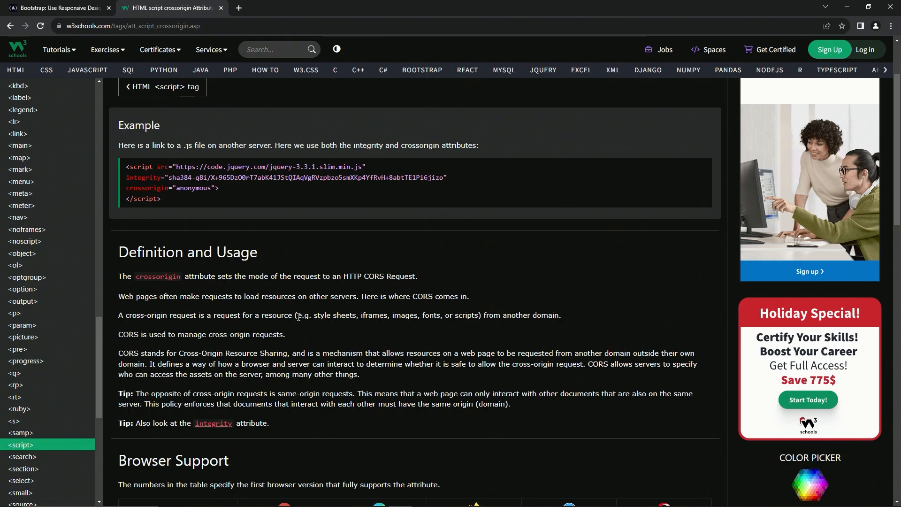
pyautogui.moveTo(335, 317)
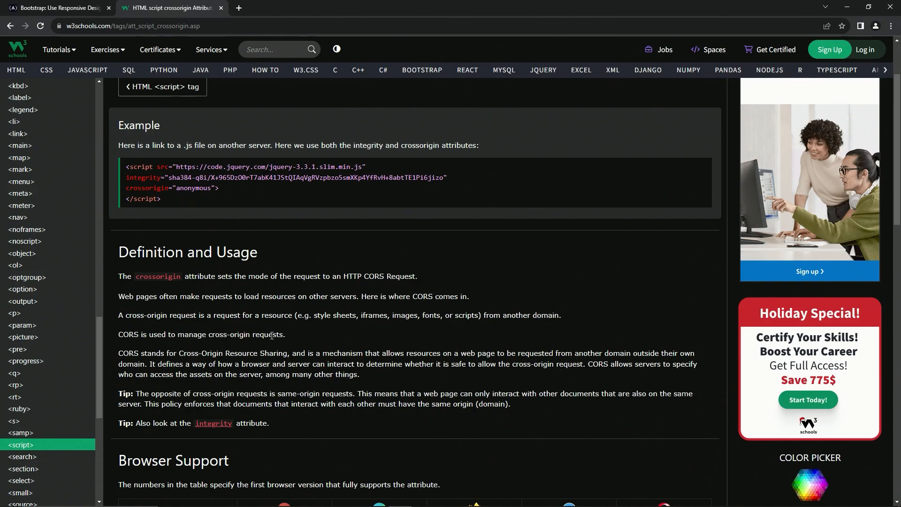
pyautogui.scroll(-3)
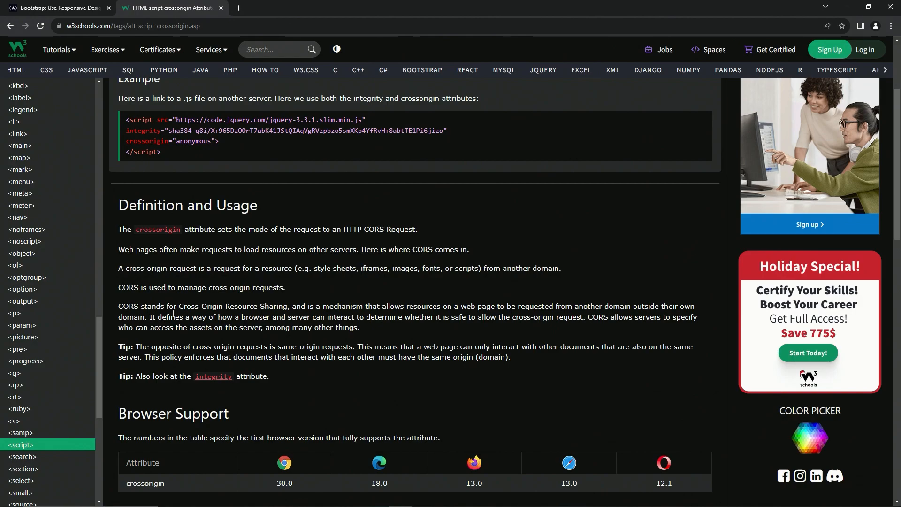
pyautogui.moveTo(391, 306)
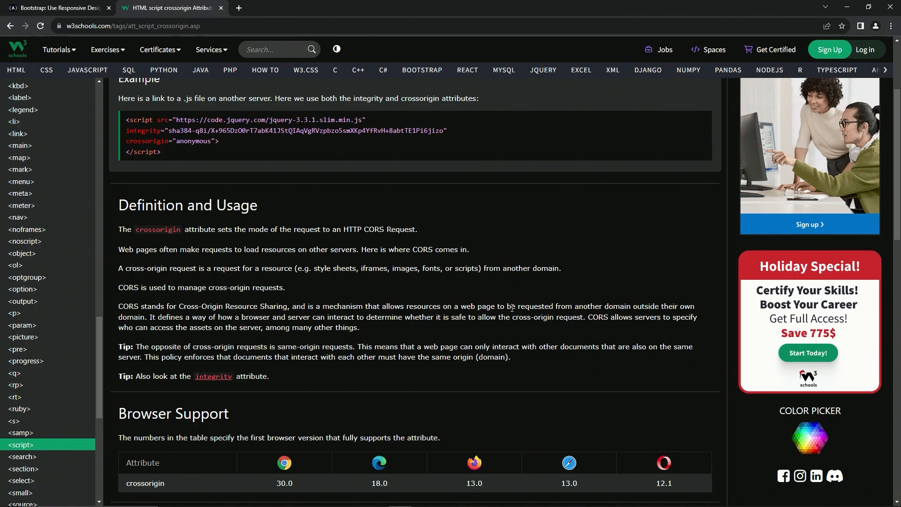
pyautogui.moveTo(653, 308)
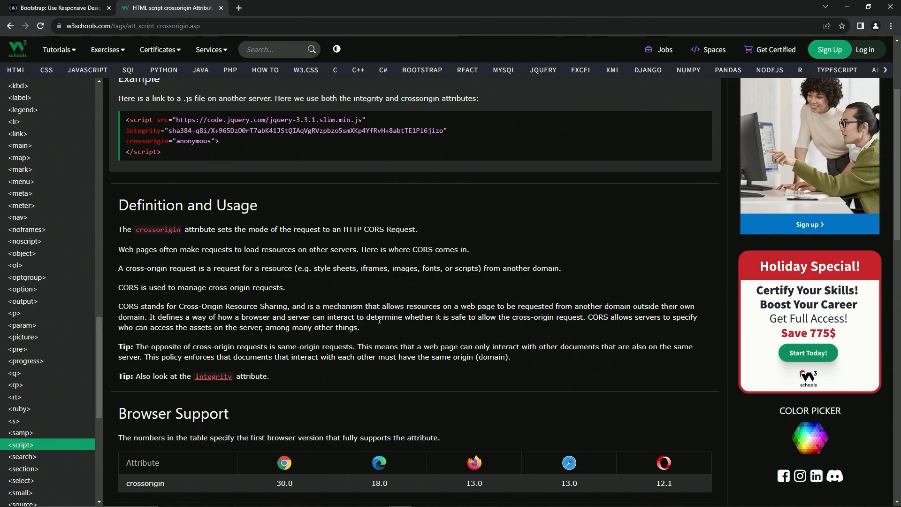
pyautogui.moveTo(459, 328)
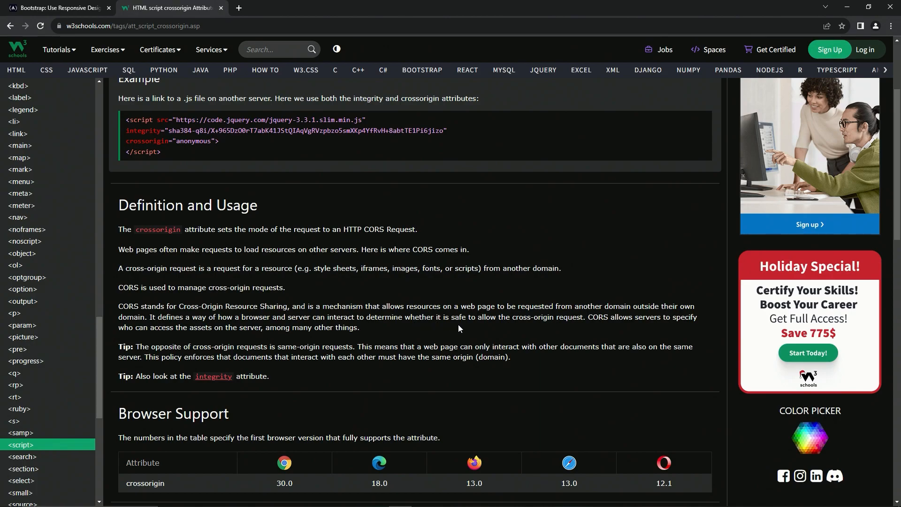
pyautogui.moveTo(568, 329)
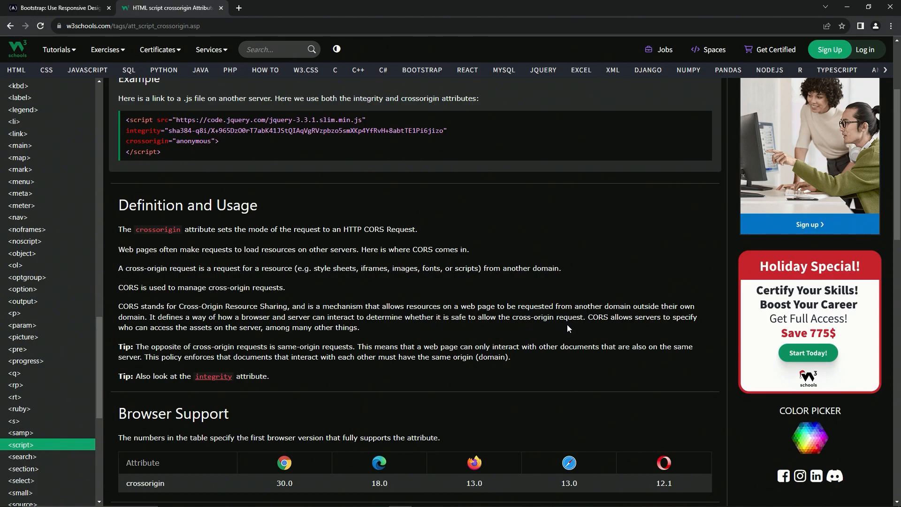
pyautogui.moveTo(644, 330)
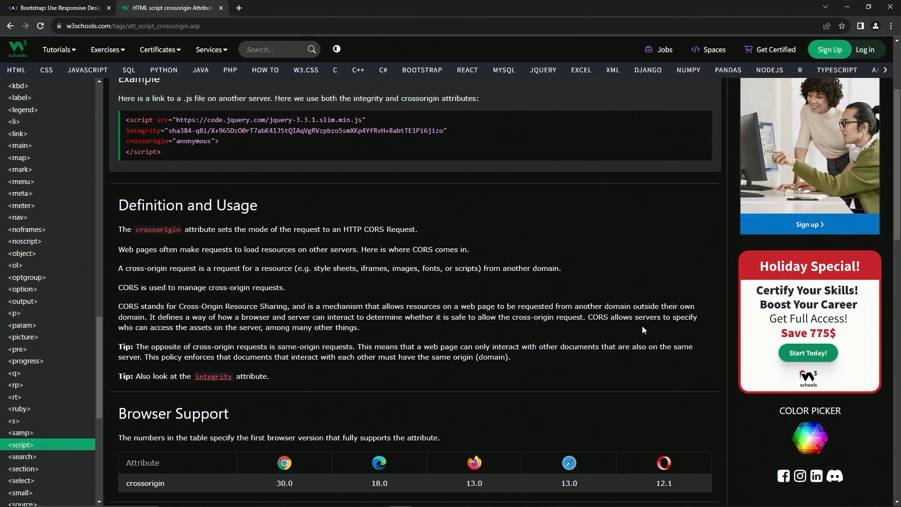
pyautogui.moveTo(143, 340)
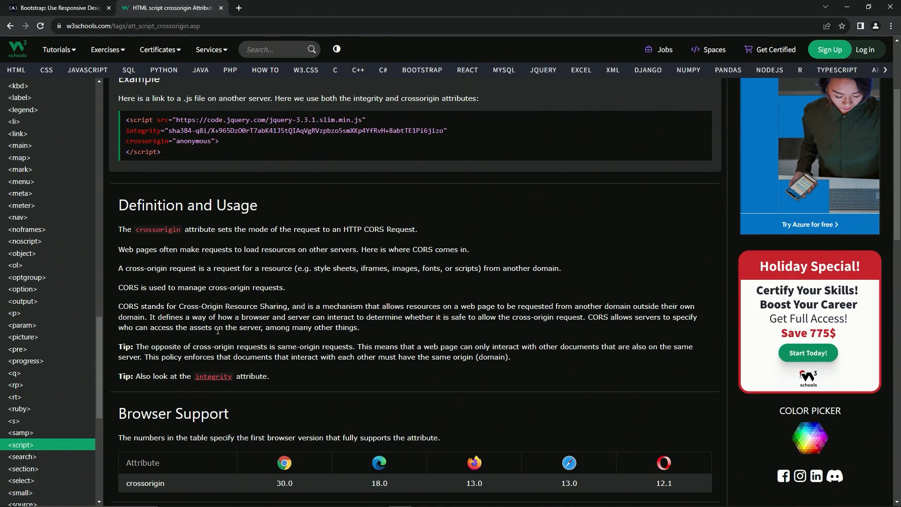
pyautogui.moveTo(273, 348)
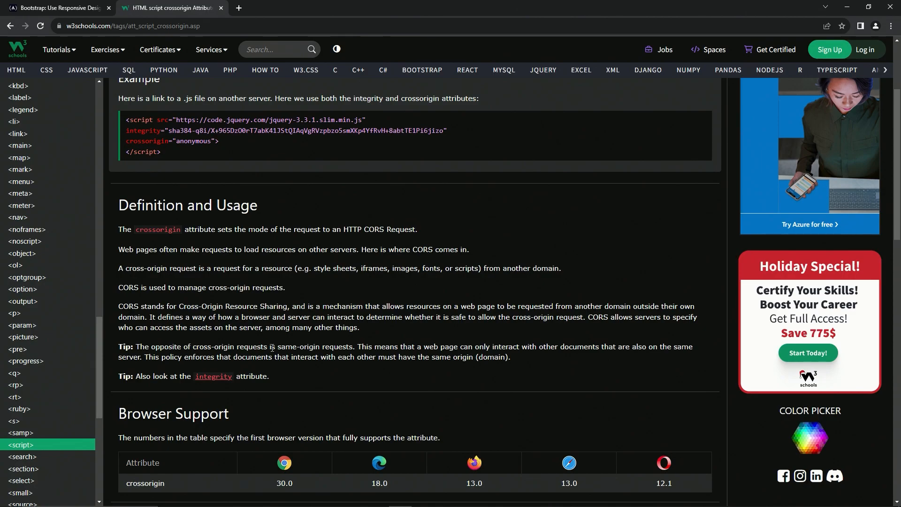
pyautogui.moveTo(361, 345)
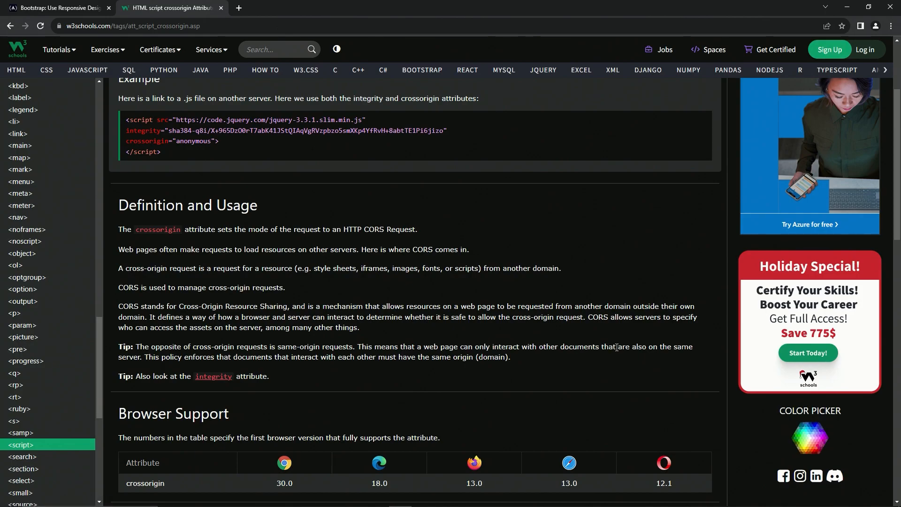
pyautogui.moveTo(178, 366)
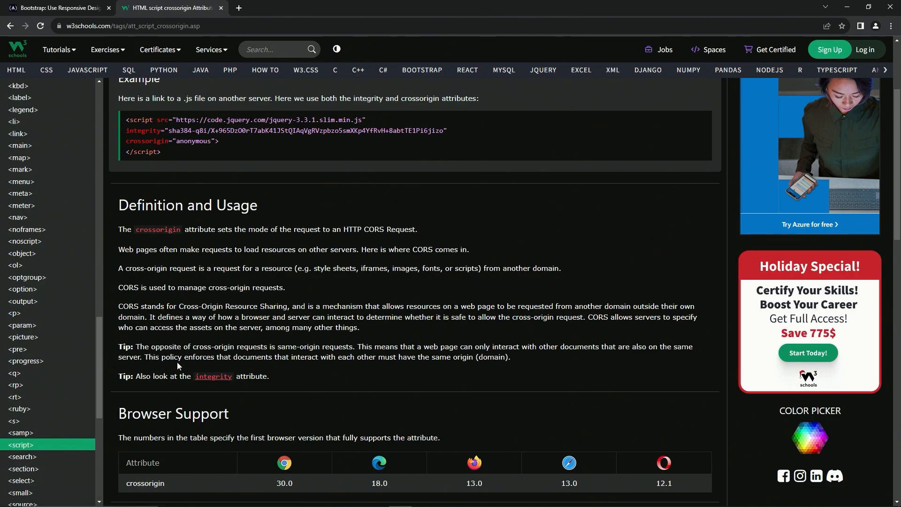
pyautogui.moveTo(283, 368)
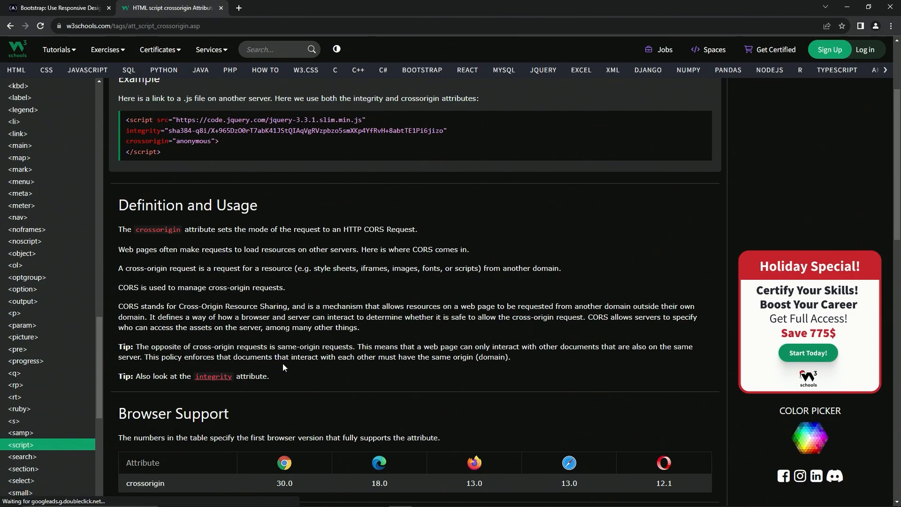
pyautogui.moveTo(397, 366)
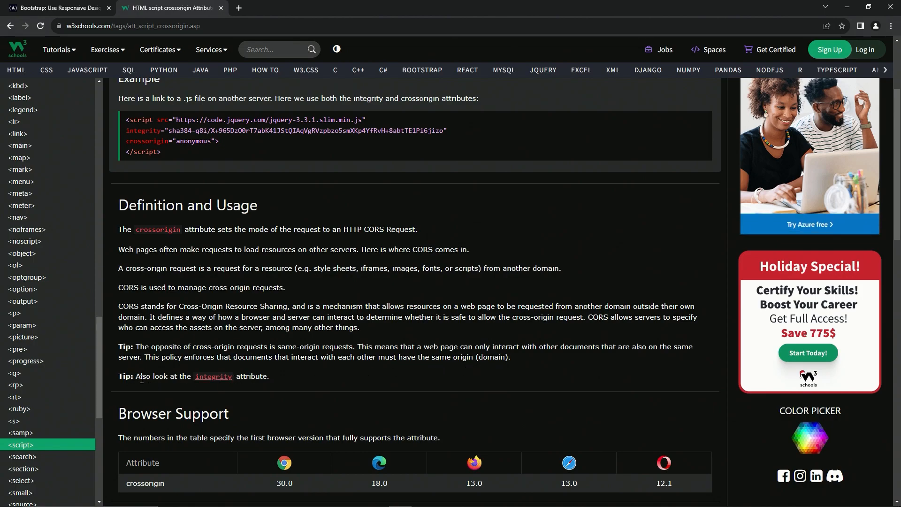
pyautogui.scroll(-3)
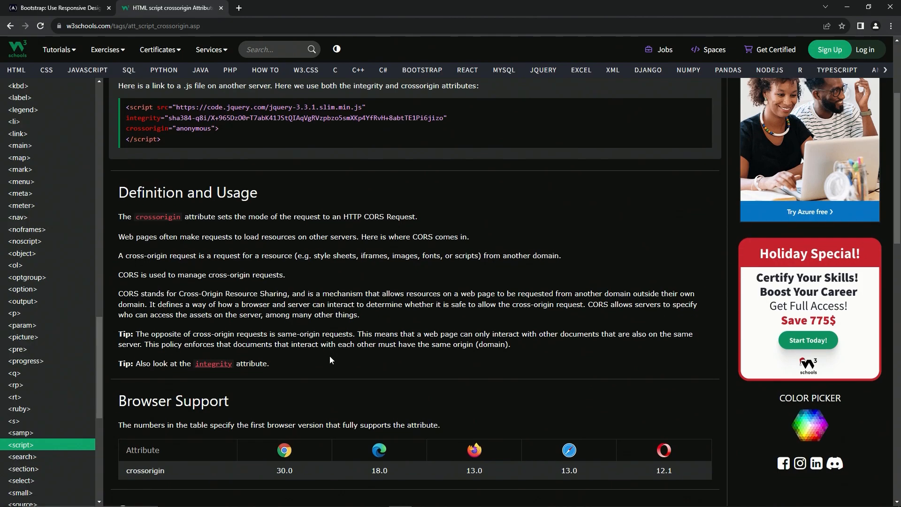
pyautogui.scroll(-3)
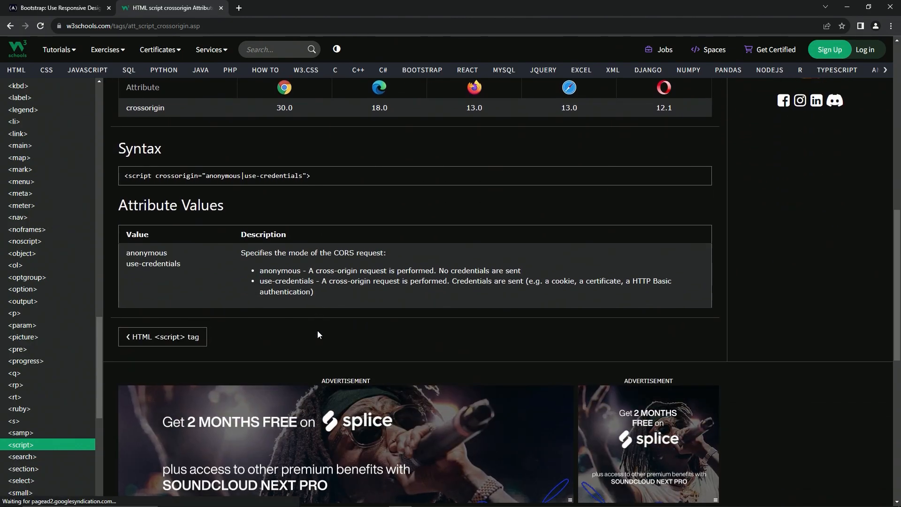
# - Switch back to the freeCodeCamp fluid containers lesson tab
pyautogui.click(57, 8)
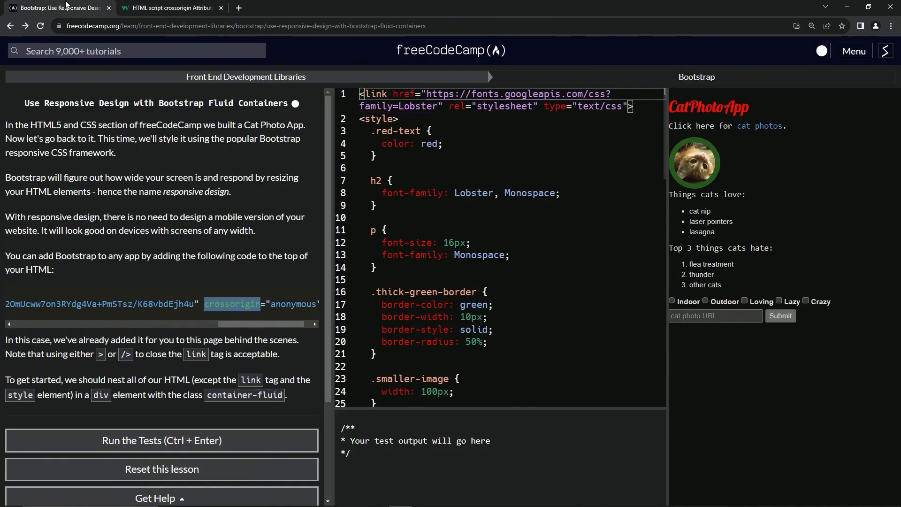
pyautogui.moveTo(210, 375)
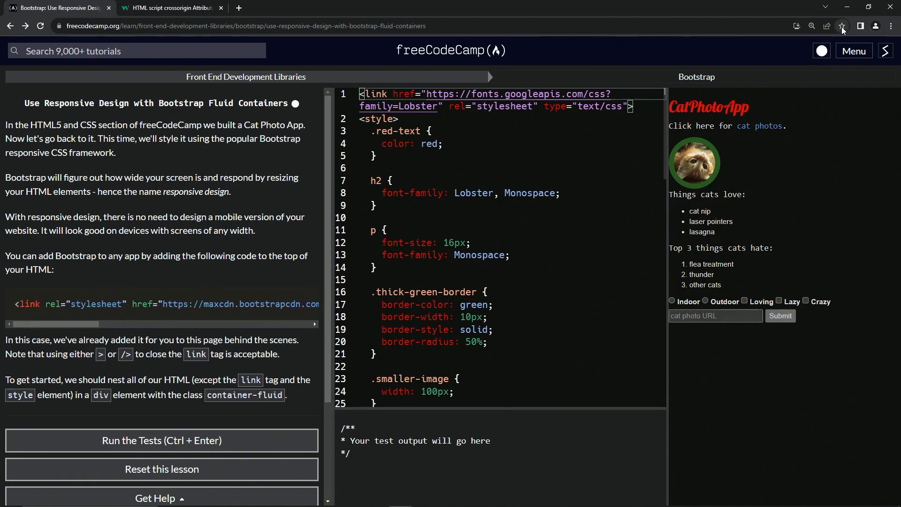
# - Bookmark the lesson as 'Bootstrap href' in the Bookmarks bar folder
pyautogui.click(842, 26)
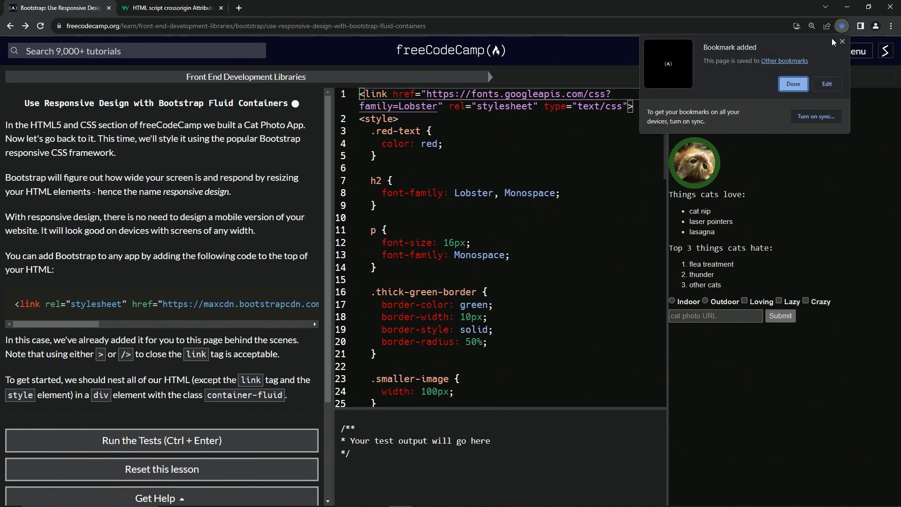
pyautogui.click(827, 83)
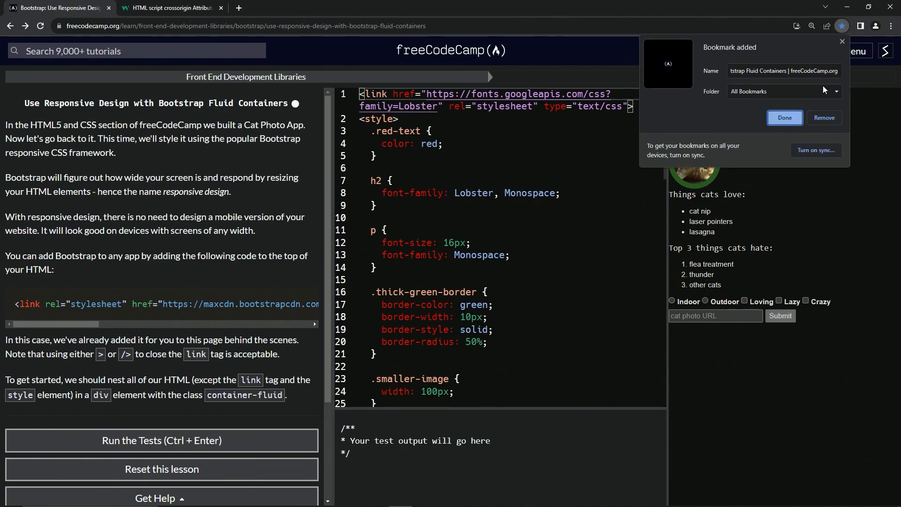
pyautogui.click(784, 71)
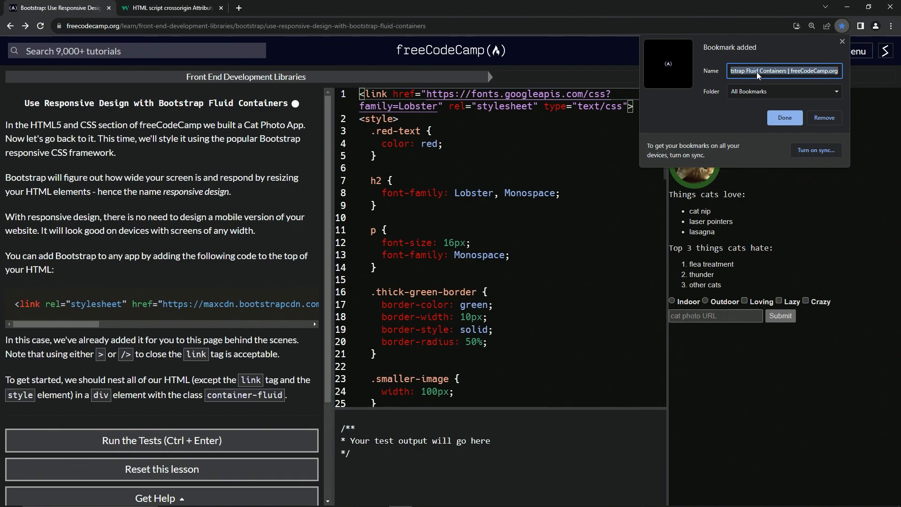
pyautogui.write('Bootstrap ht')
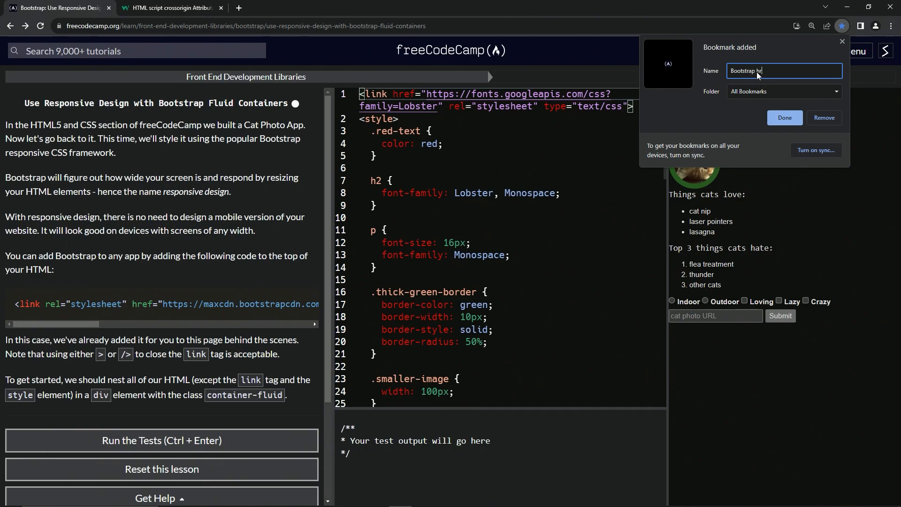
pyautogui.write('href')
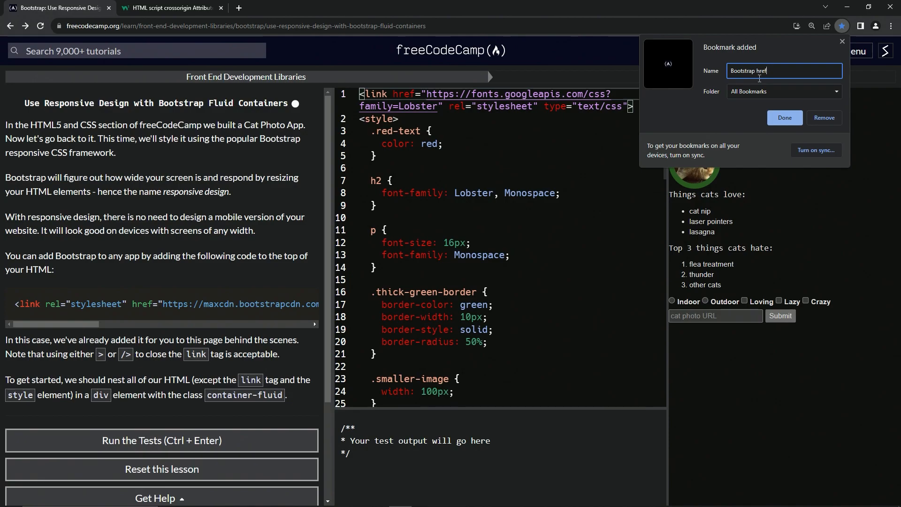
pyautogui.moveTo(768, 93)
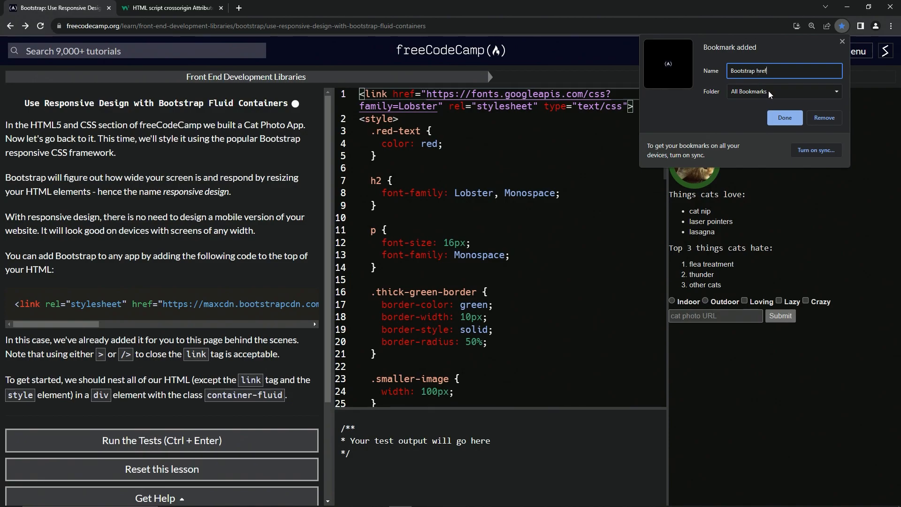
pyautogui.click(784, 90)
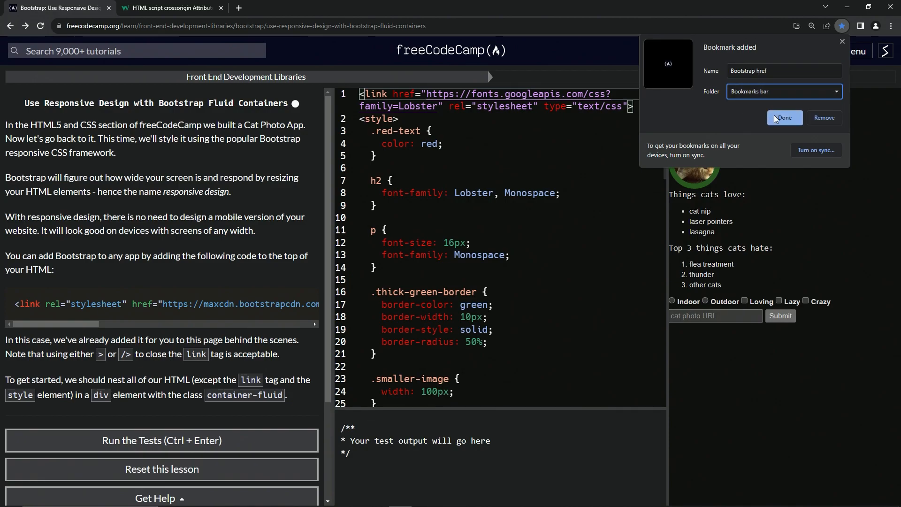
pyautogui.click(783, 118)
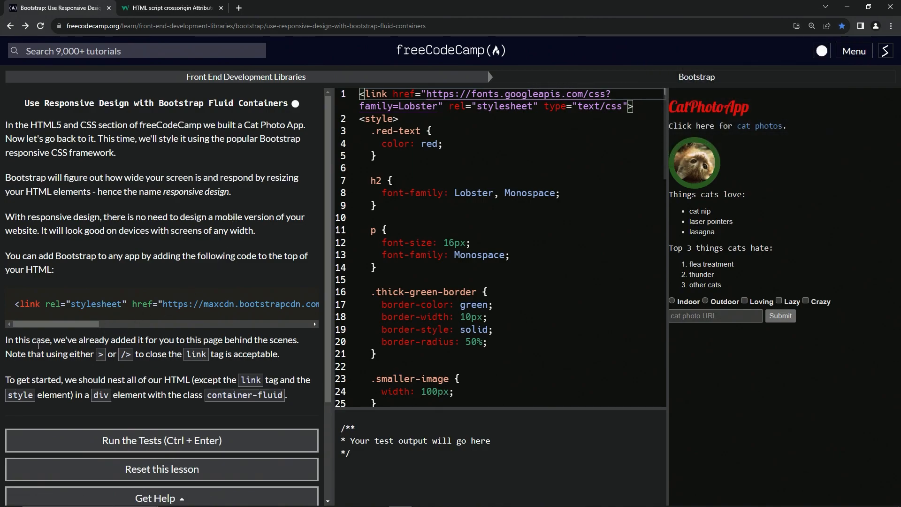
pyautogui.moveTo(77, 335)
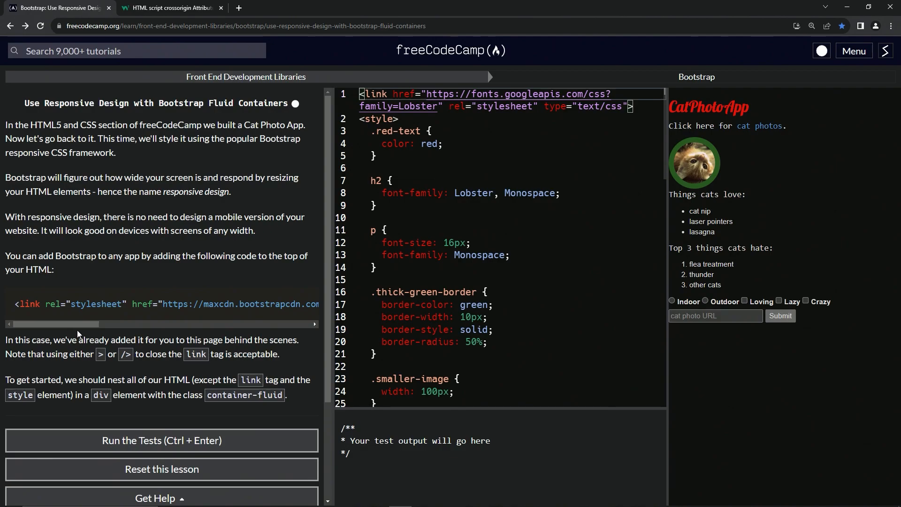
pyautogui.moveTo(135, 341)
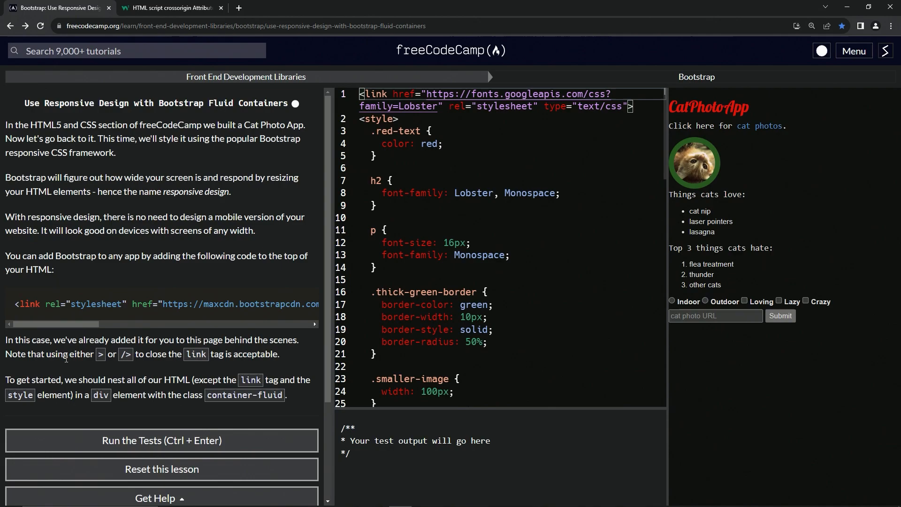
pyautogui.moveTo(120, 358)
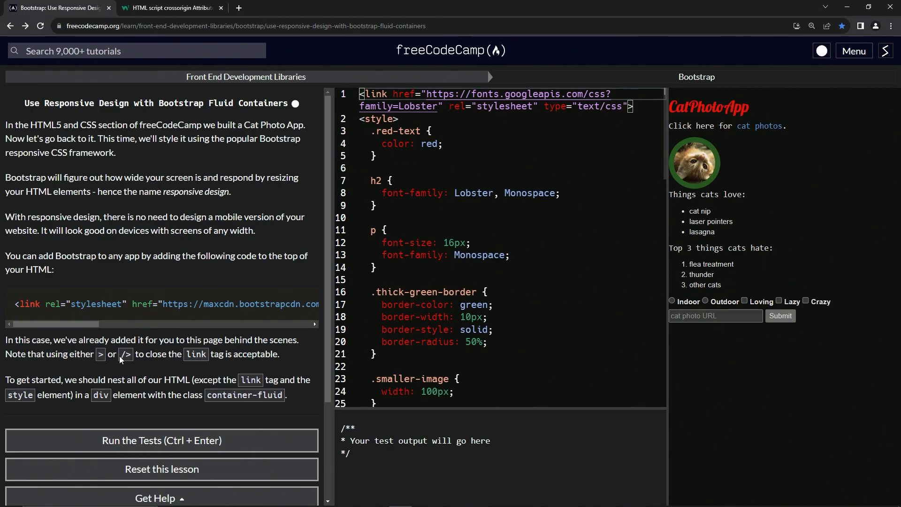
pyautogui.moveTo(238, 366)
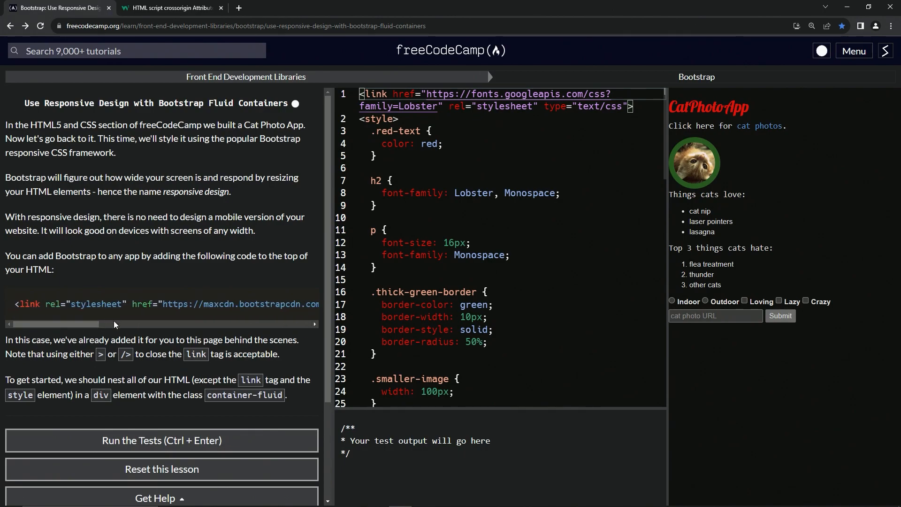
pyautogui.moveTo(90, 385)
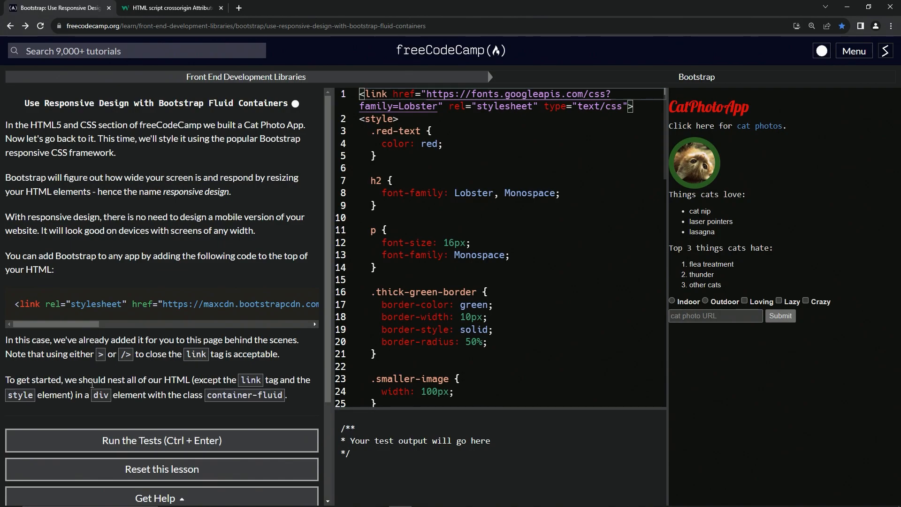
pyautogui.moveTo(208, 384)
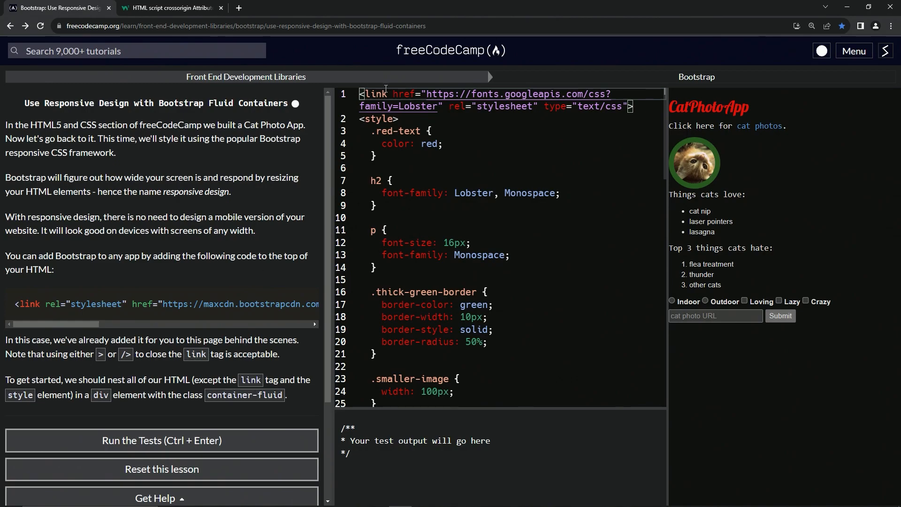
# - Add an opening <div> after </style> and a closing </div> after </form>
pyautogui.scroll(-3)
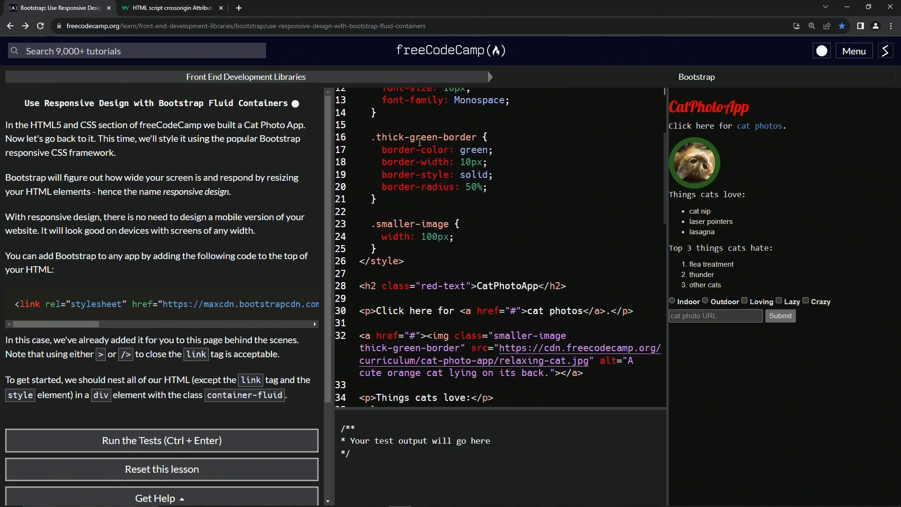
pyautogui.scroll(-3)
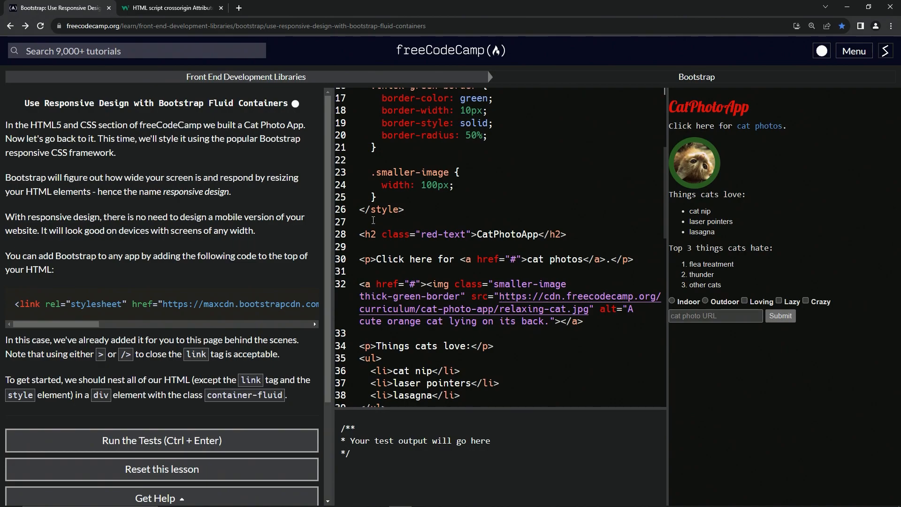
pyautogui.click(368, 222)
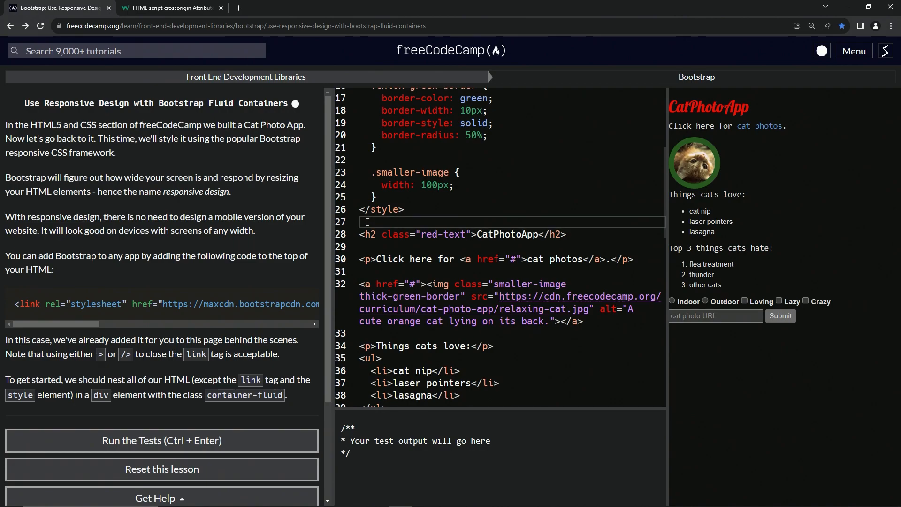
pyautogui.write('<')
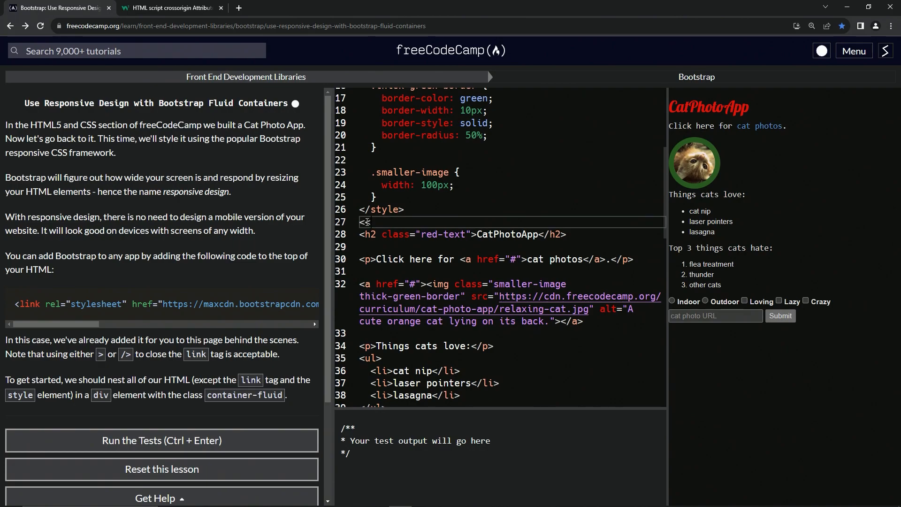
pyautogui.write('div')
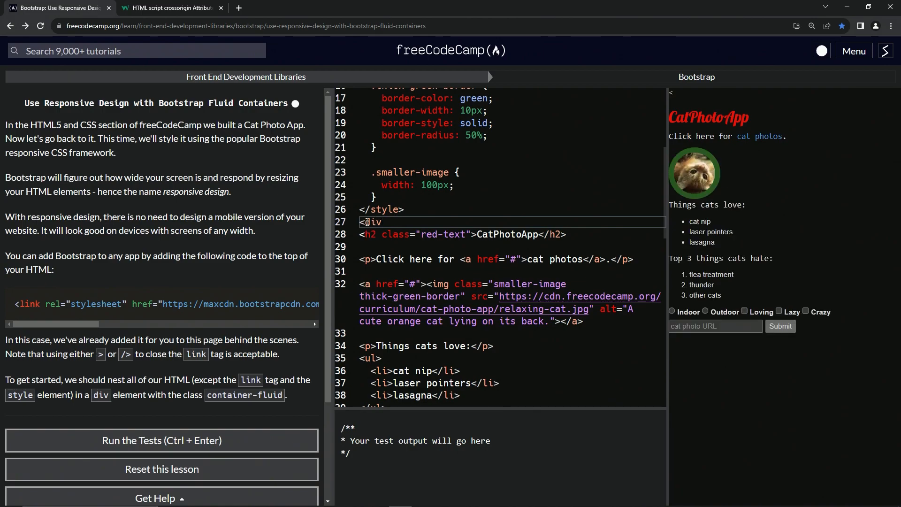
pyautogui.scroll(-3)
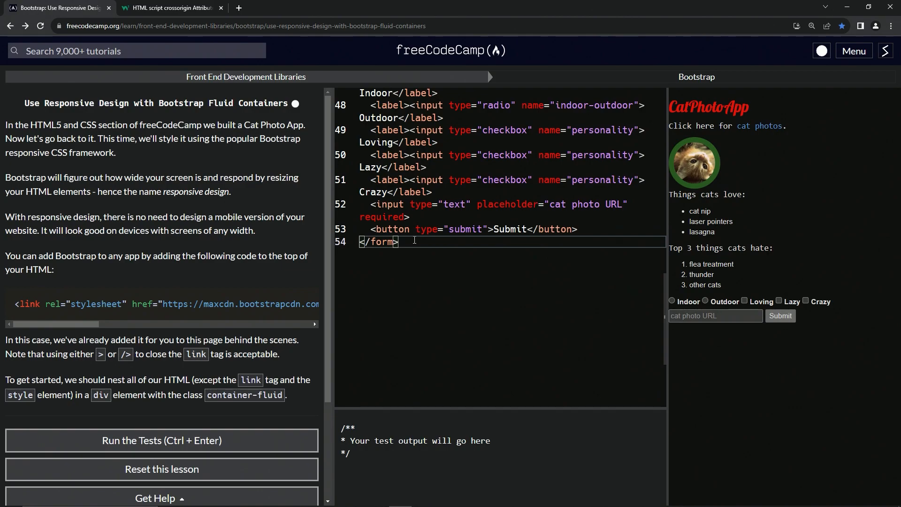
pyautogui.write('<')
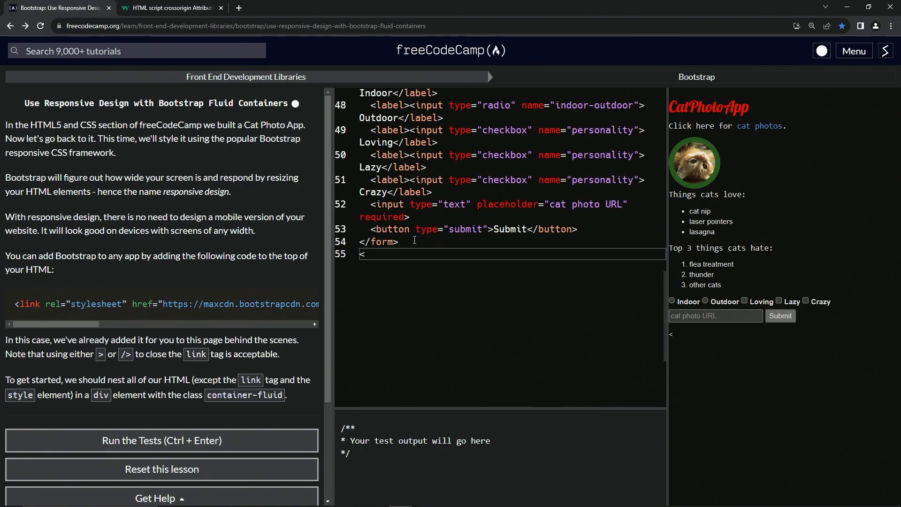
pyautogui.write('/div>')
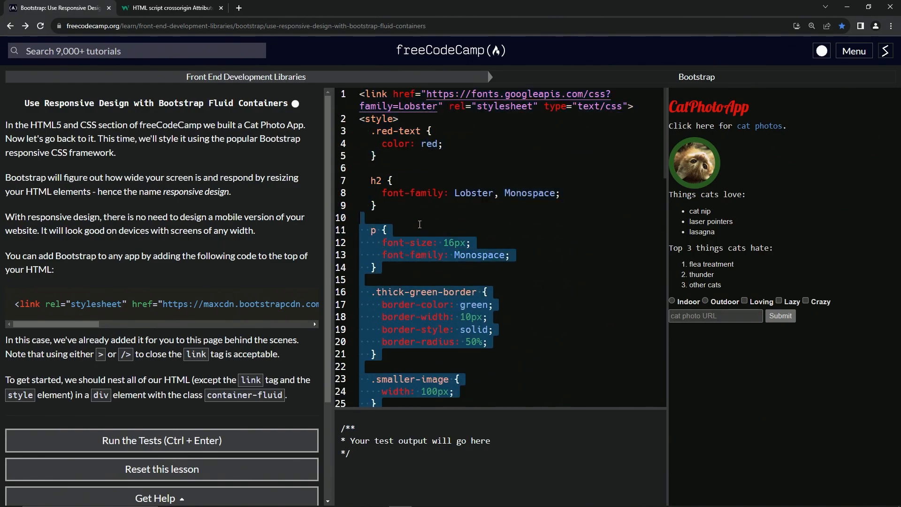
# - Give the wrapping div class='container-fluid'
pyautogui.scroll(-3)
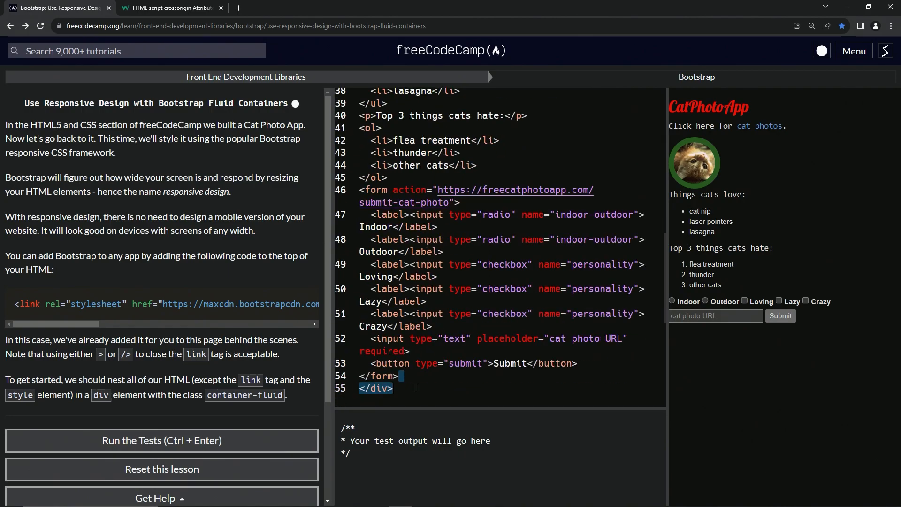
pyautogui.scroll(3)
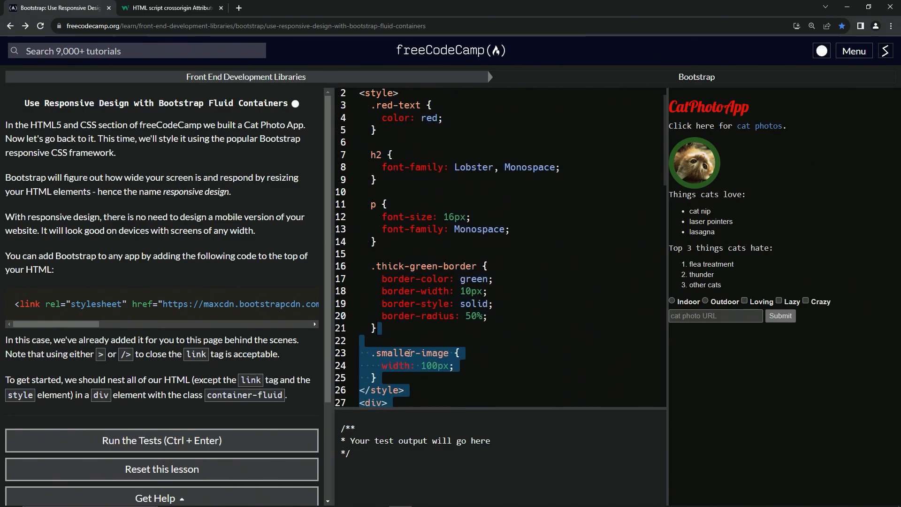
pyautogui.scroll(-3)
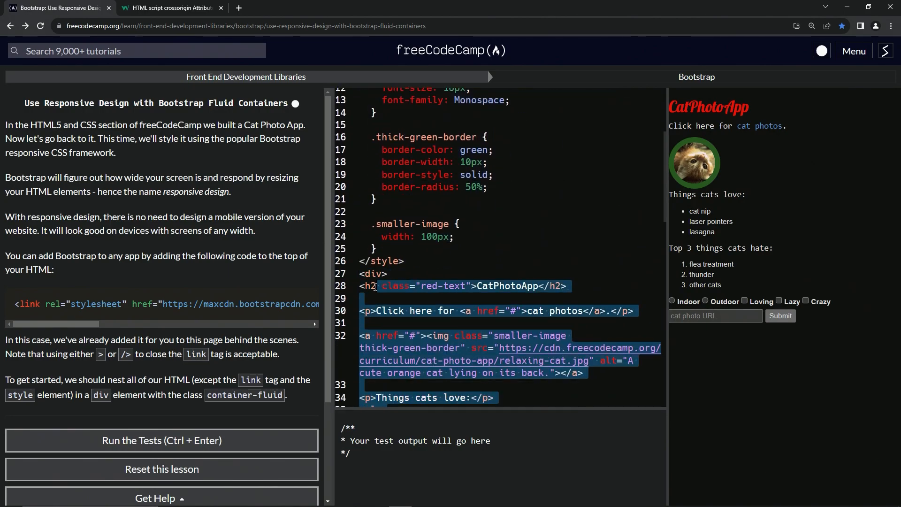
pyautogui.click(382, 272)
pyautogui.write(' class')
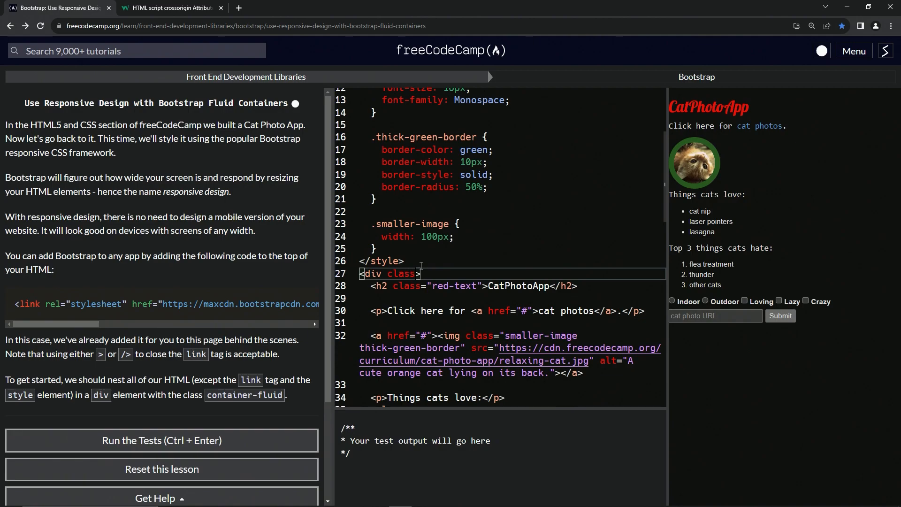
pyautogui.write("'co'")
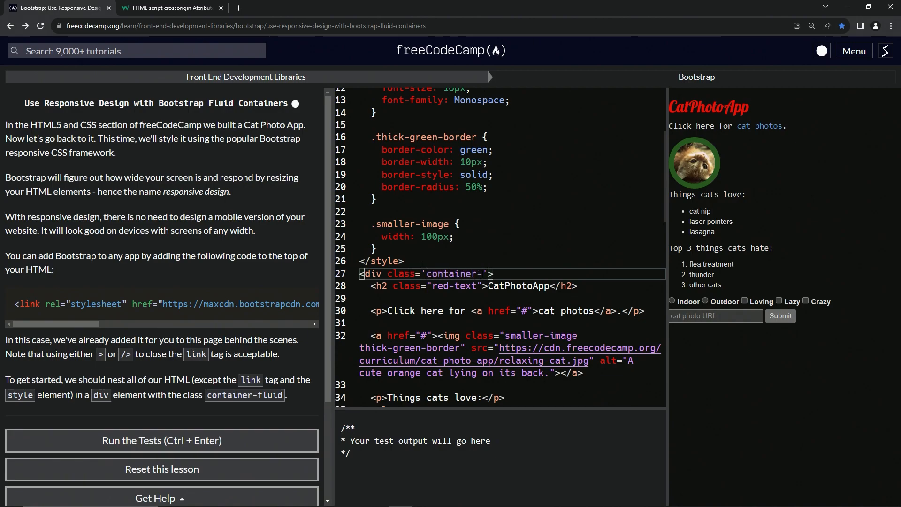
pyautogui.write('-fluid')
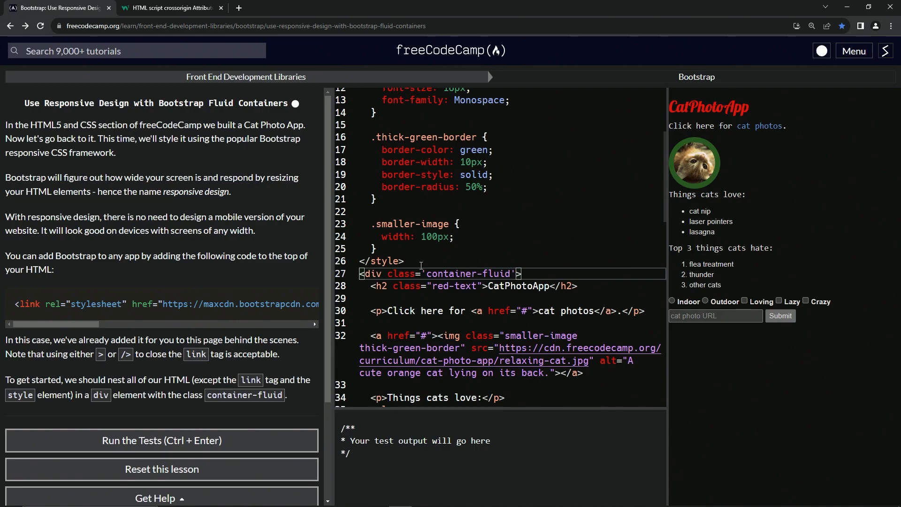
pyautogui.scroll(-3)
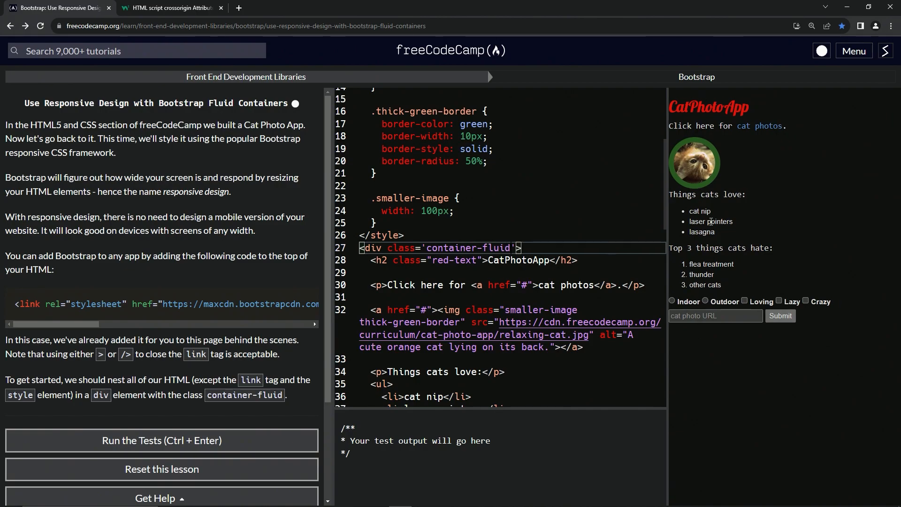
# - Run the tests and submit to reach the Make Images Mobile Responsive lesson
pyautogui.click(162, 440)
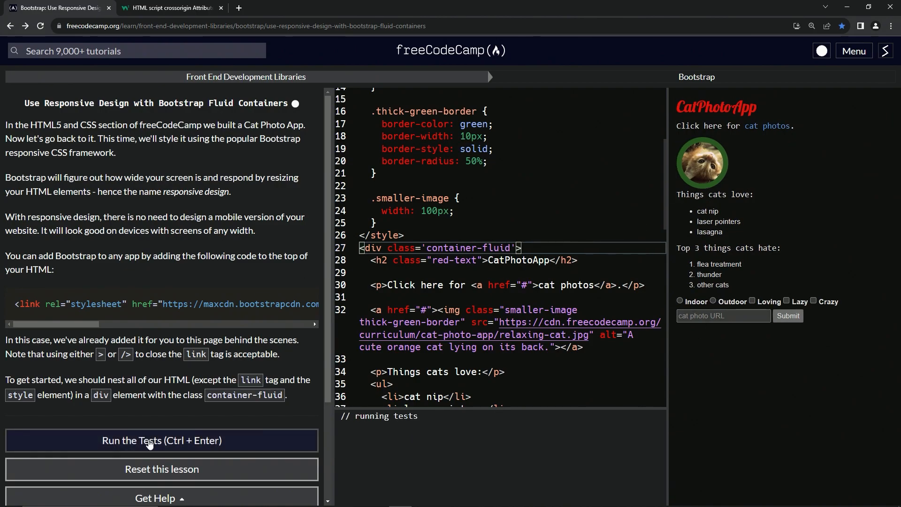
pyautogui.click(162, 440)
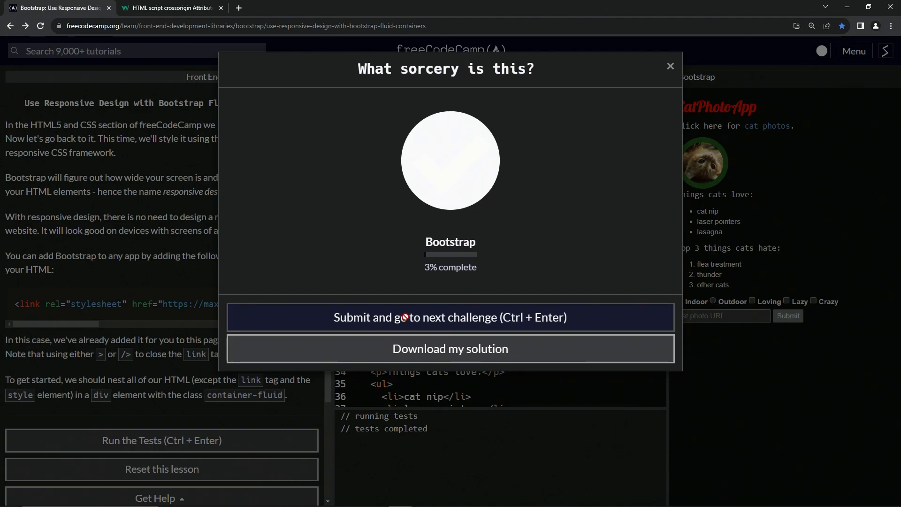
pyautogui.click(450, 317)
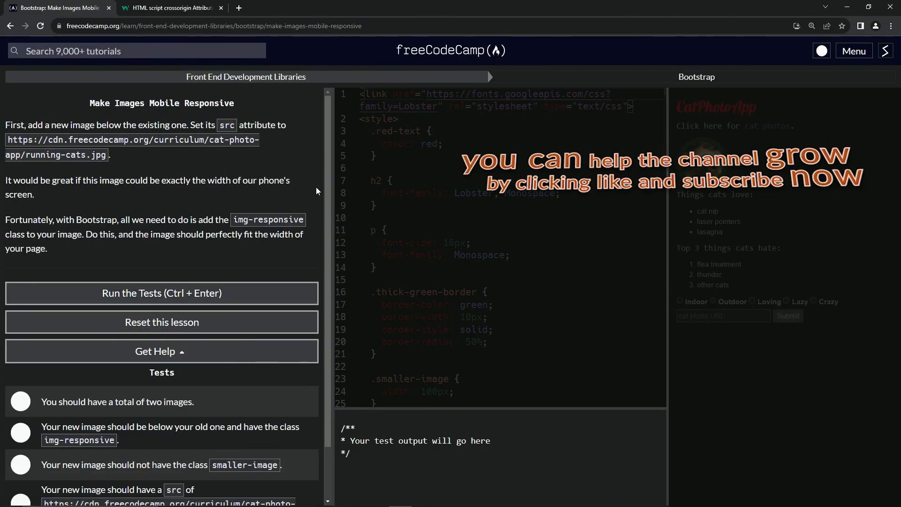
pyautogui.moveTo(152, 115)
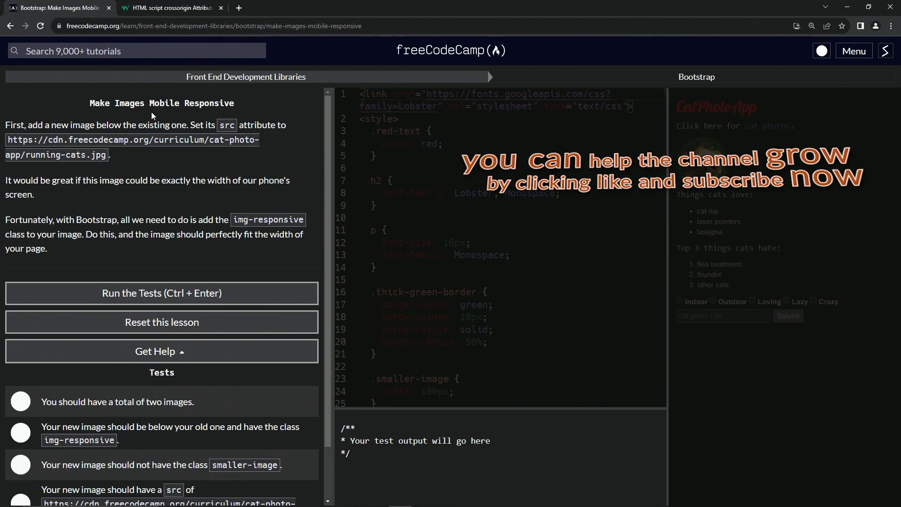
pyautogui.moveTo(194, 115)
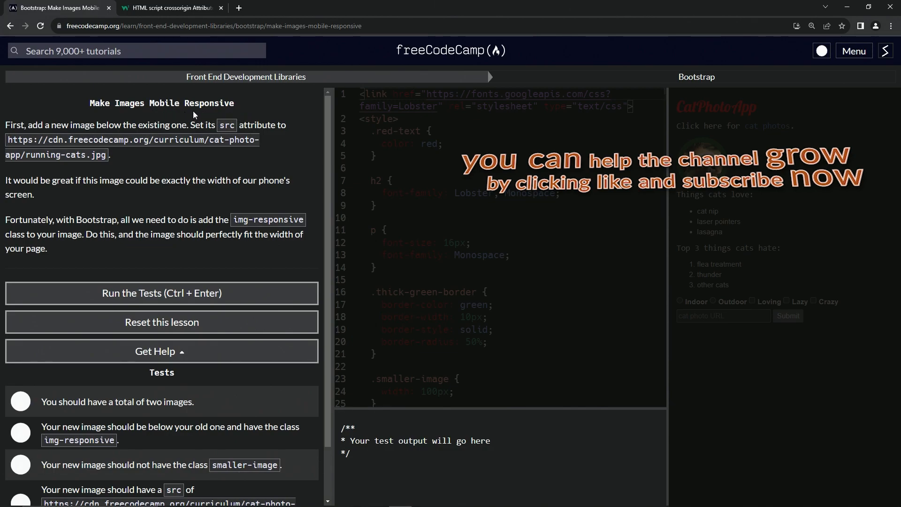